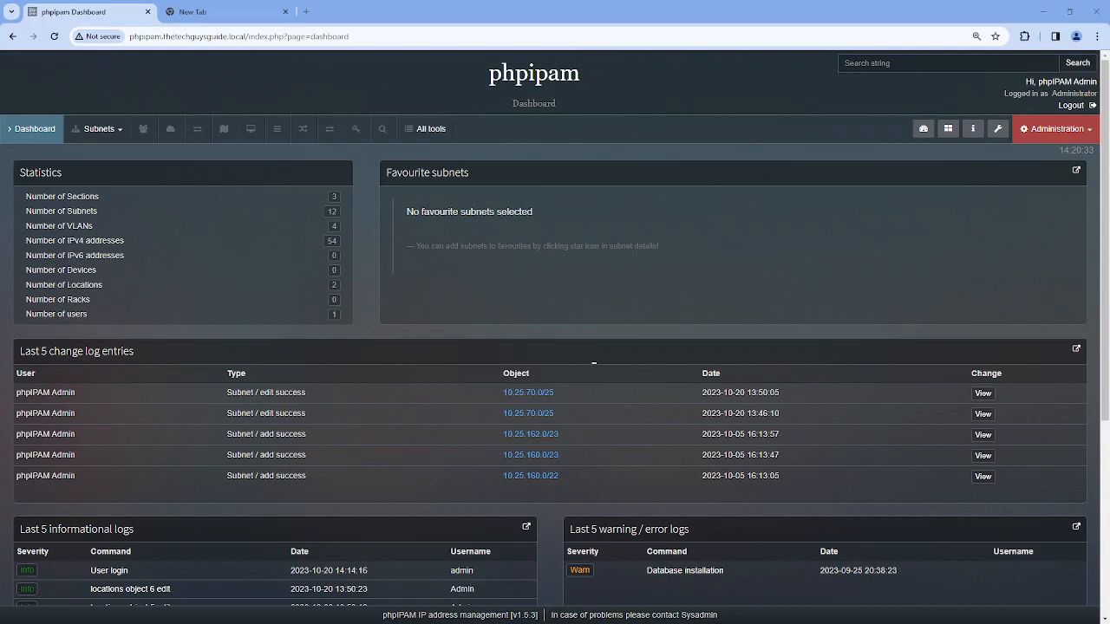
mouse_move(1067, 139)
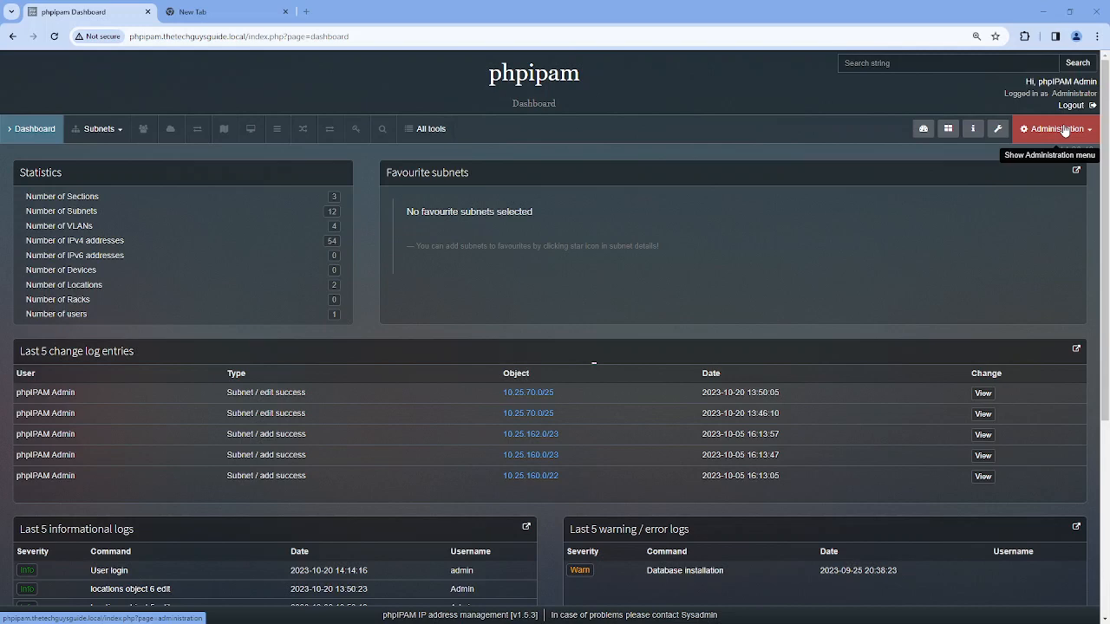
Expand the Administration menu in the dashboard header.
left_click(1058, 129)
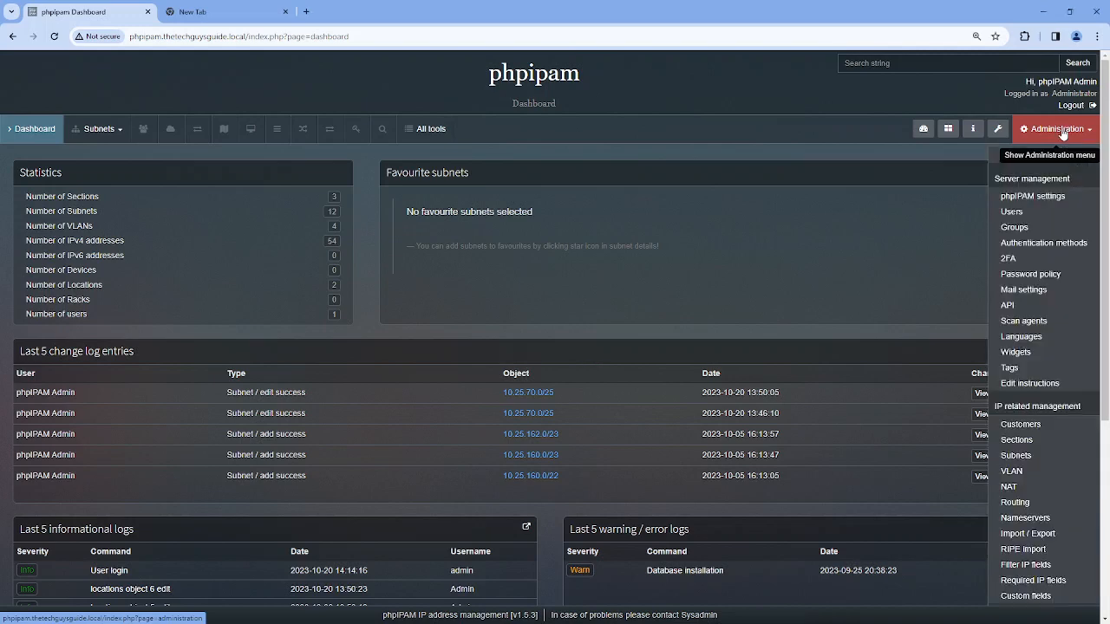
mouse_move(1034, 196)
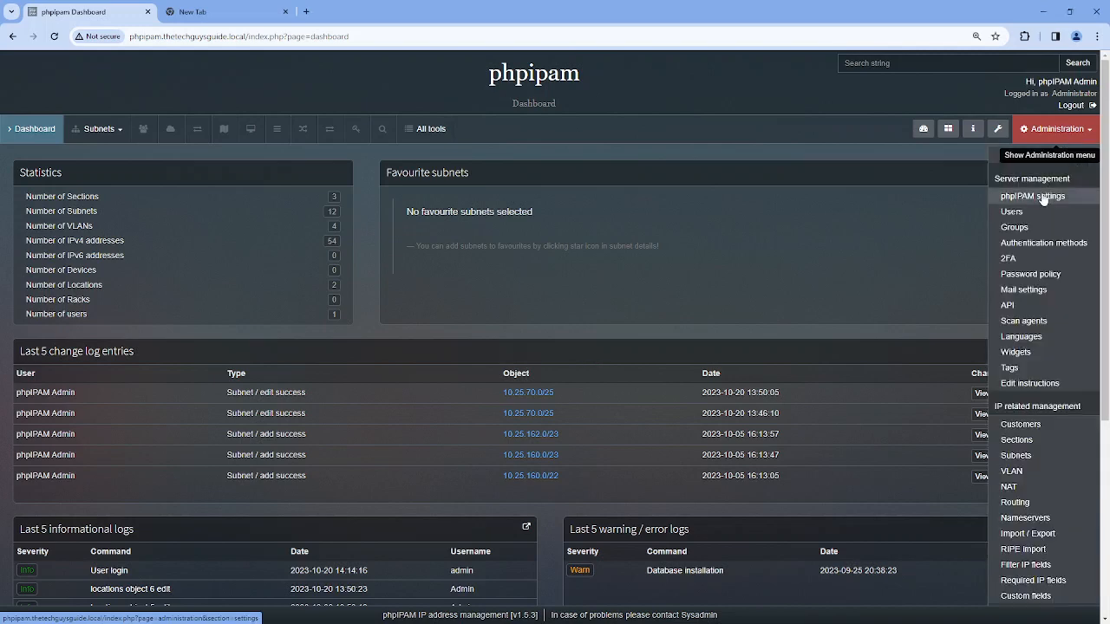
In phpIPAM server settings, set the Locations module to ON under Feature settings.
left_click(1037, 194)
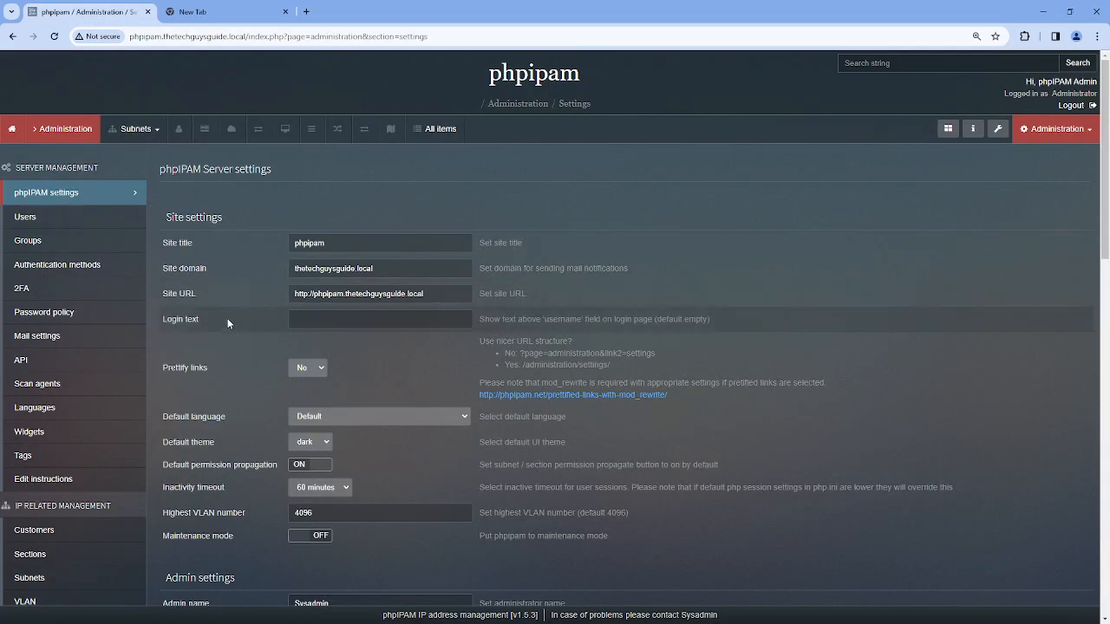
scroll("down", 3)
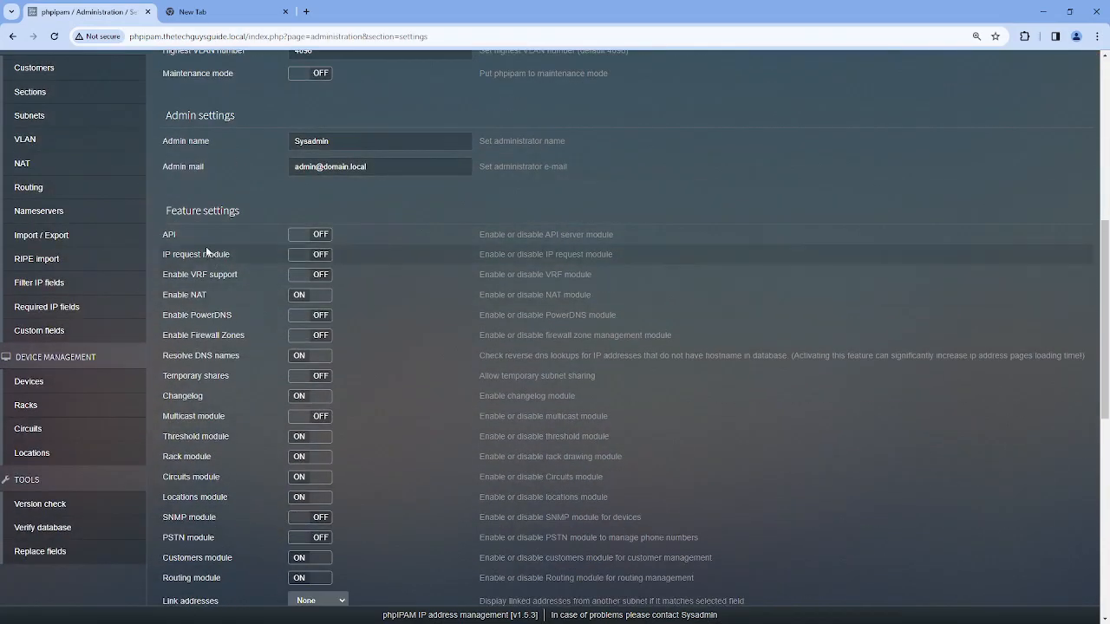
scroll("down", 3)
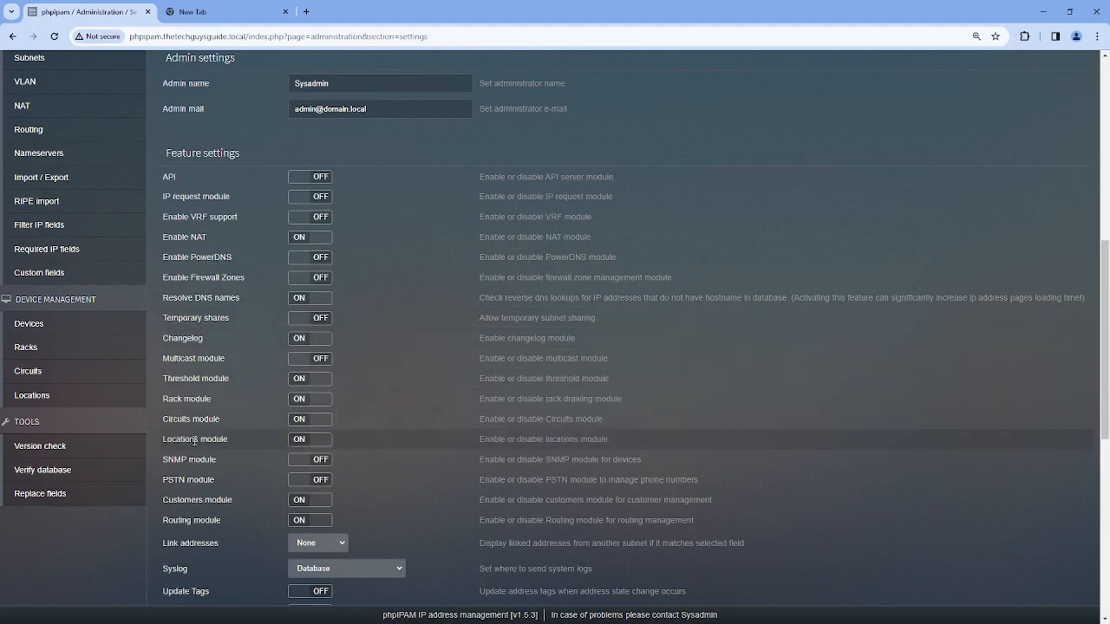
scroll("down", 3)
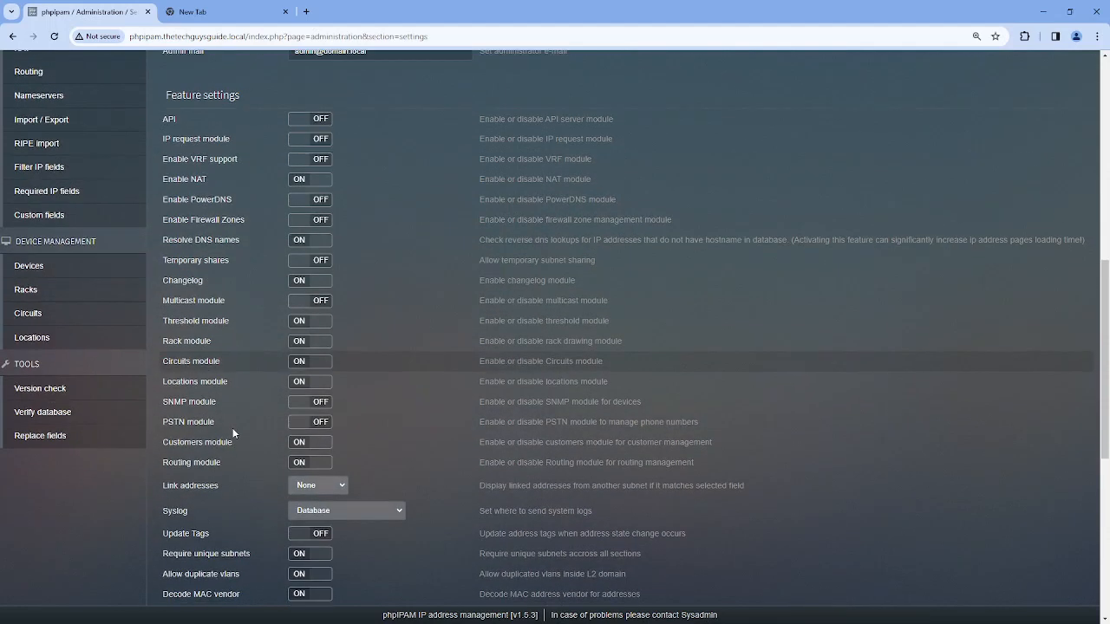
mouse_move(302, 389)
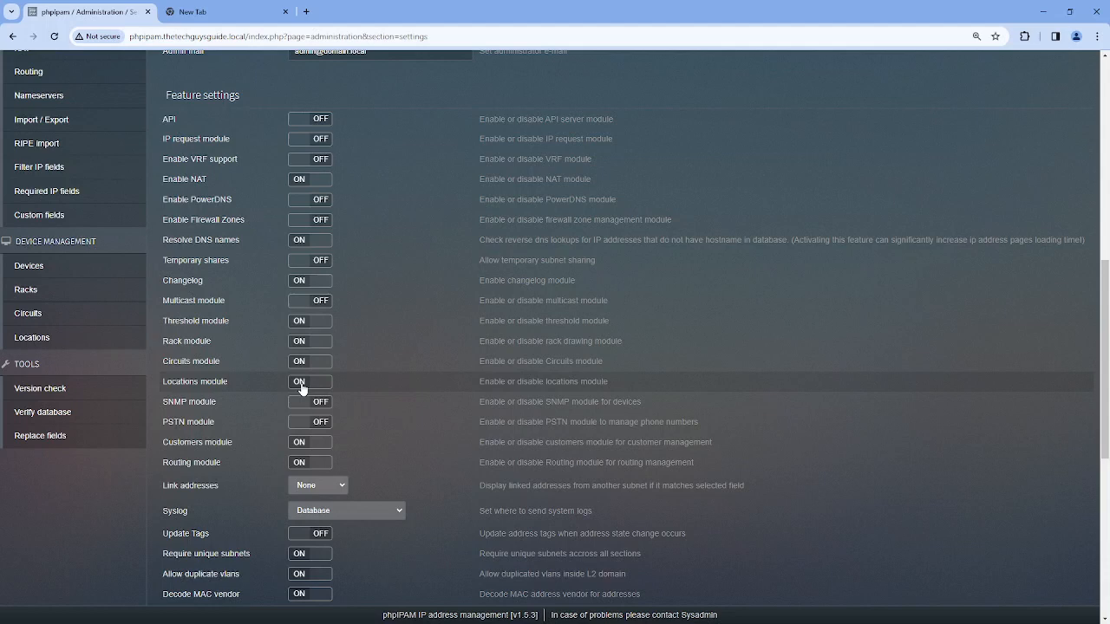
left_click(319, 381)
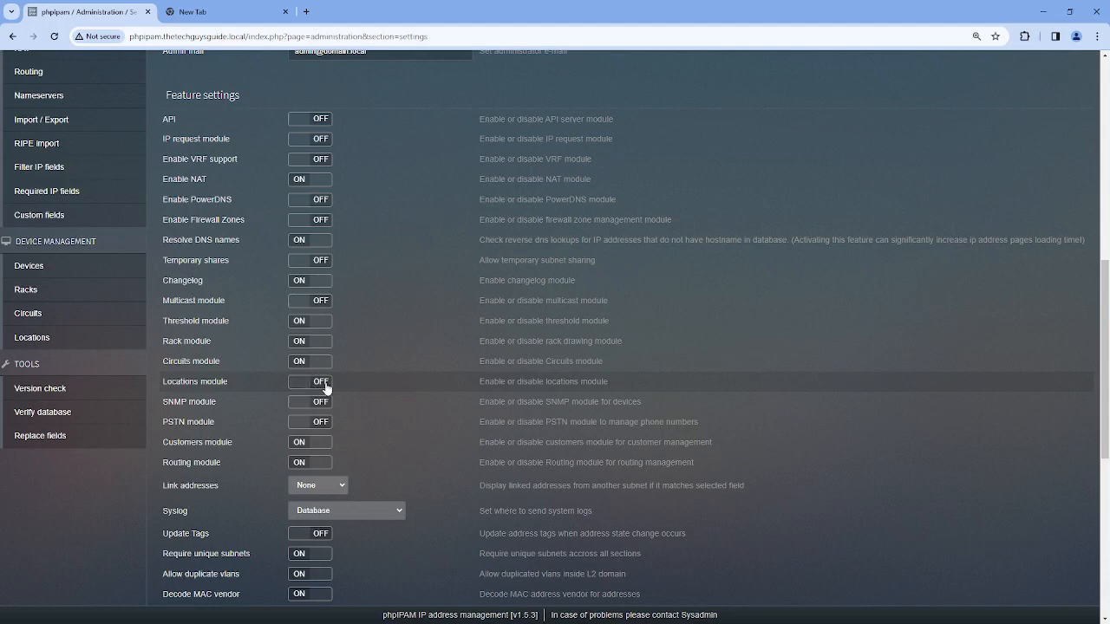
left_click(309, 382)
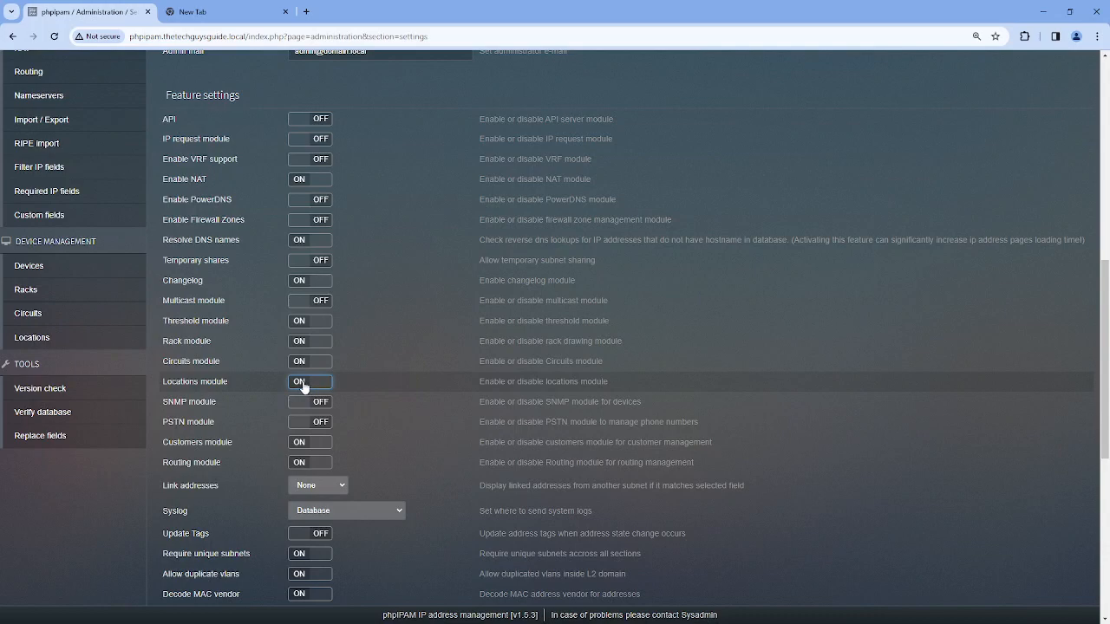
Save the server settings with the Locations module enabled.
scroll("down", 3)
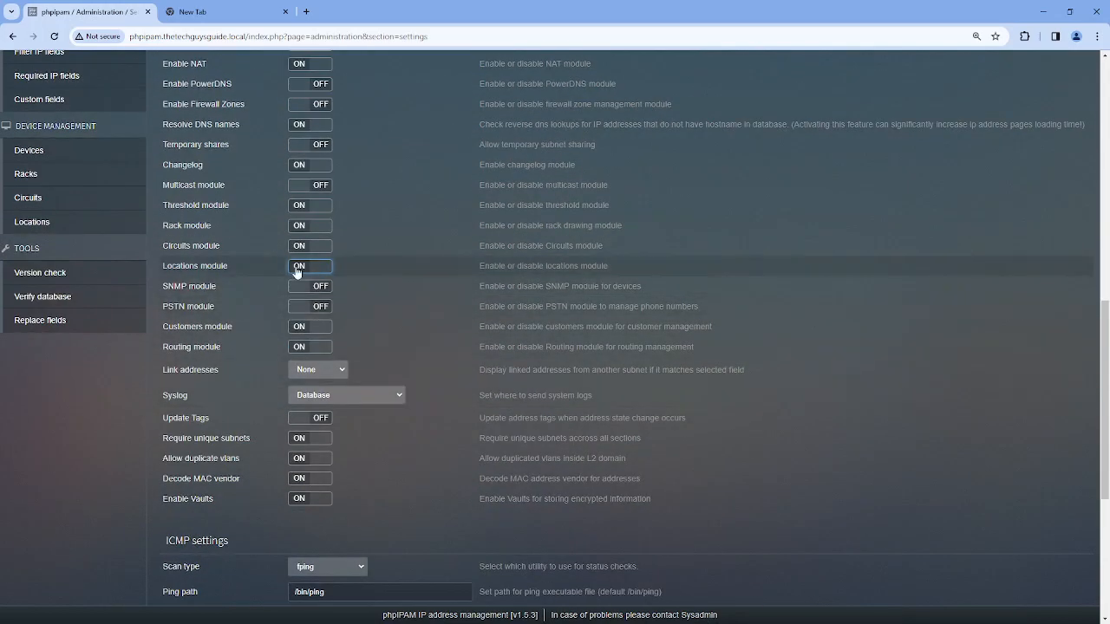
scroll("down", 3)
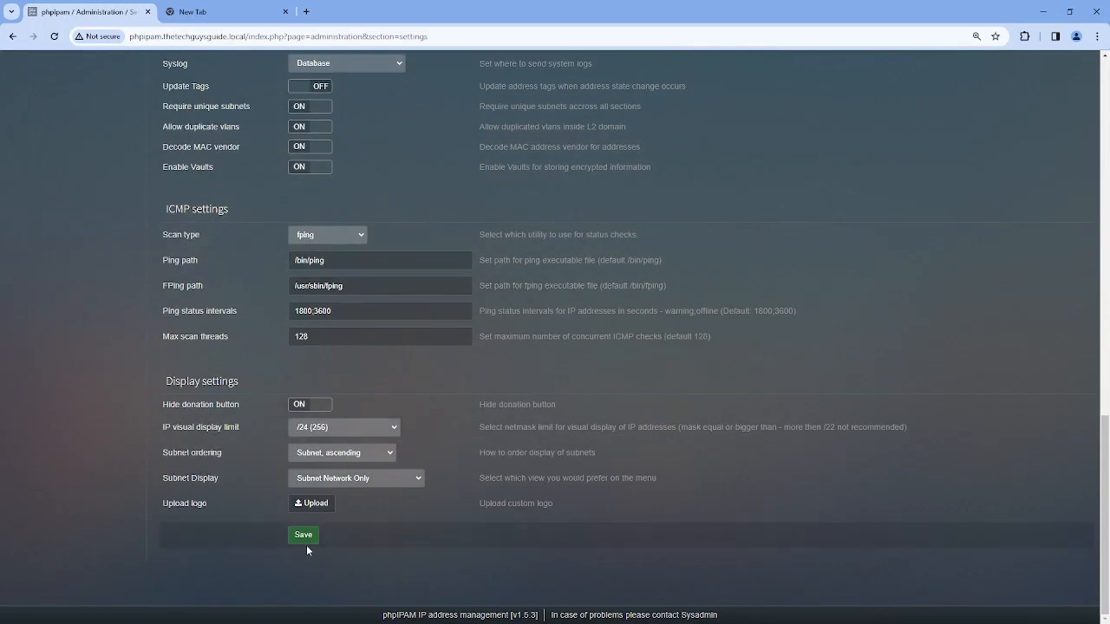
left_click(302, 534)
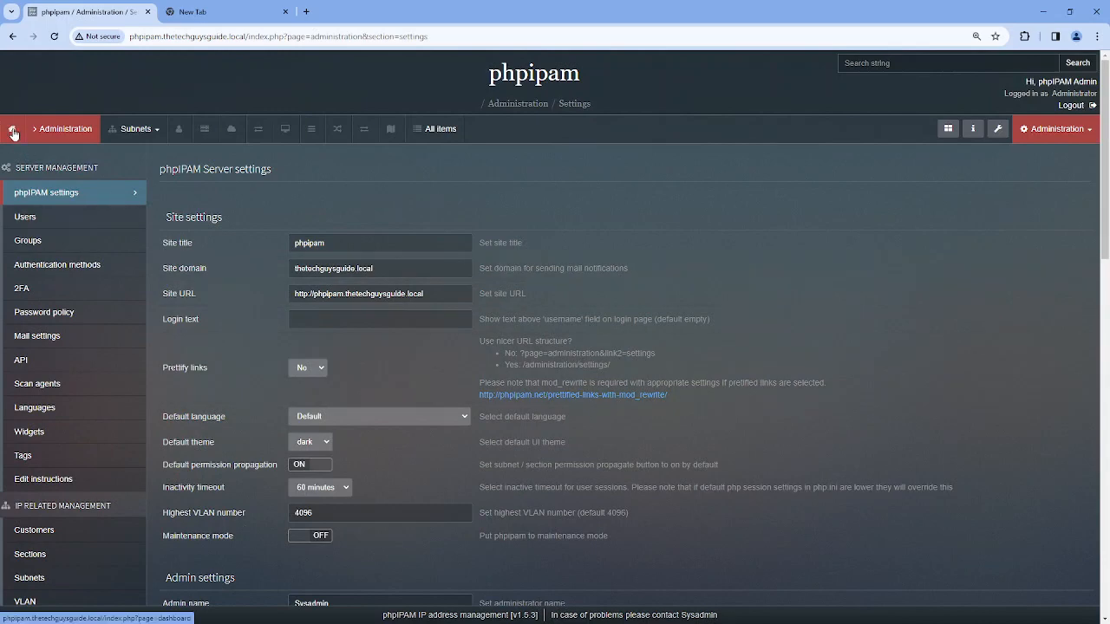
View Apple HQ's details and map from the locations list, then return to all locations.
left_click(13, 128)
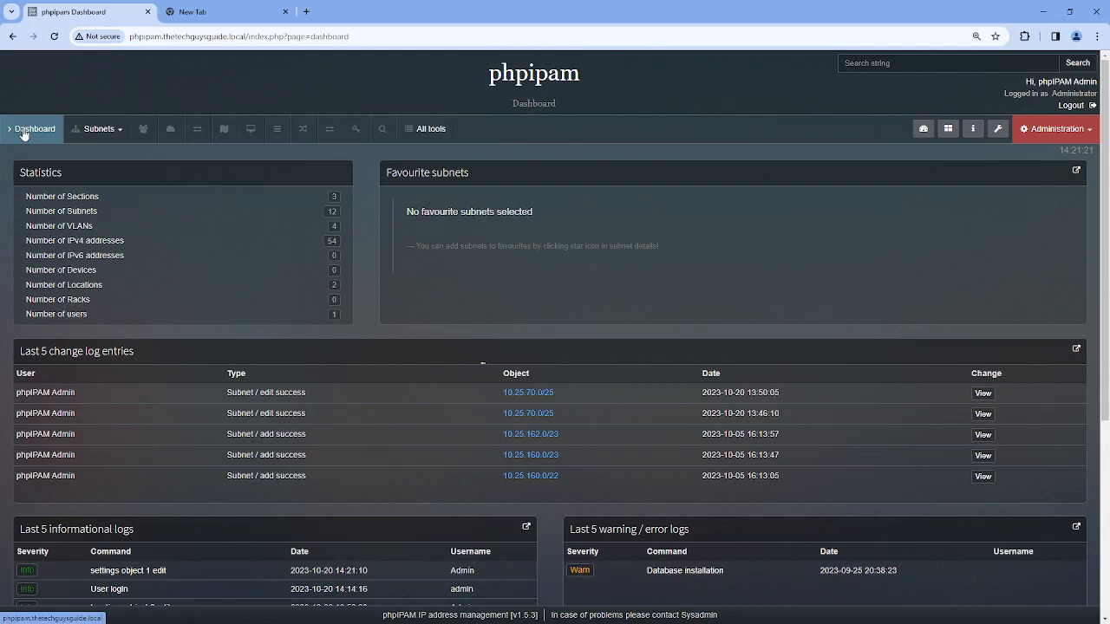
mouse_move(223, 129)
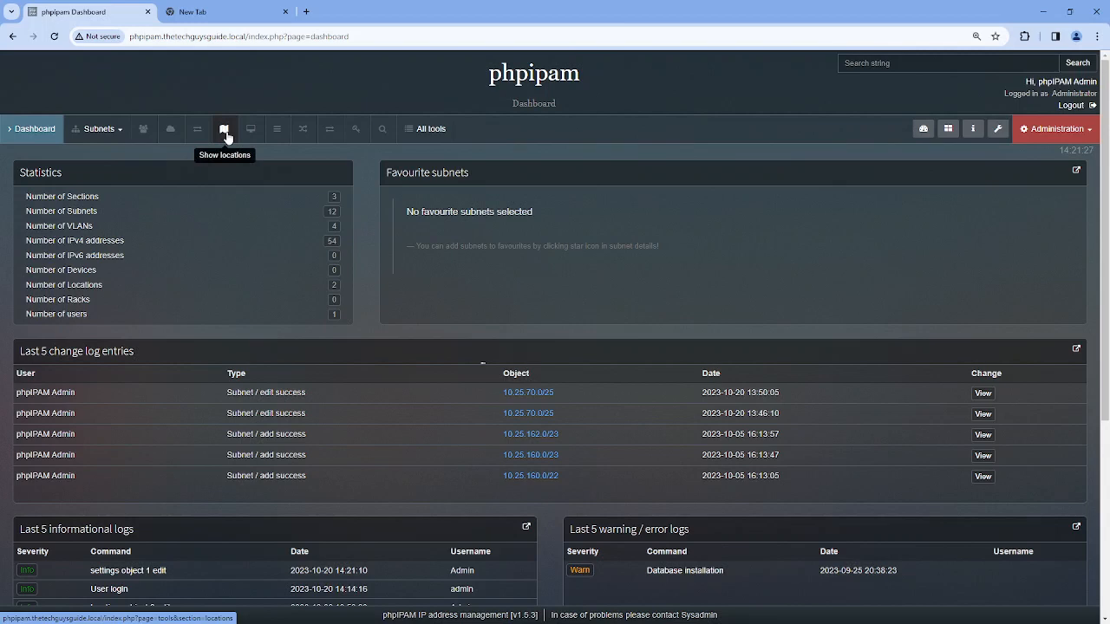
left_click(225, 128)
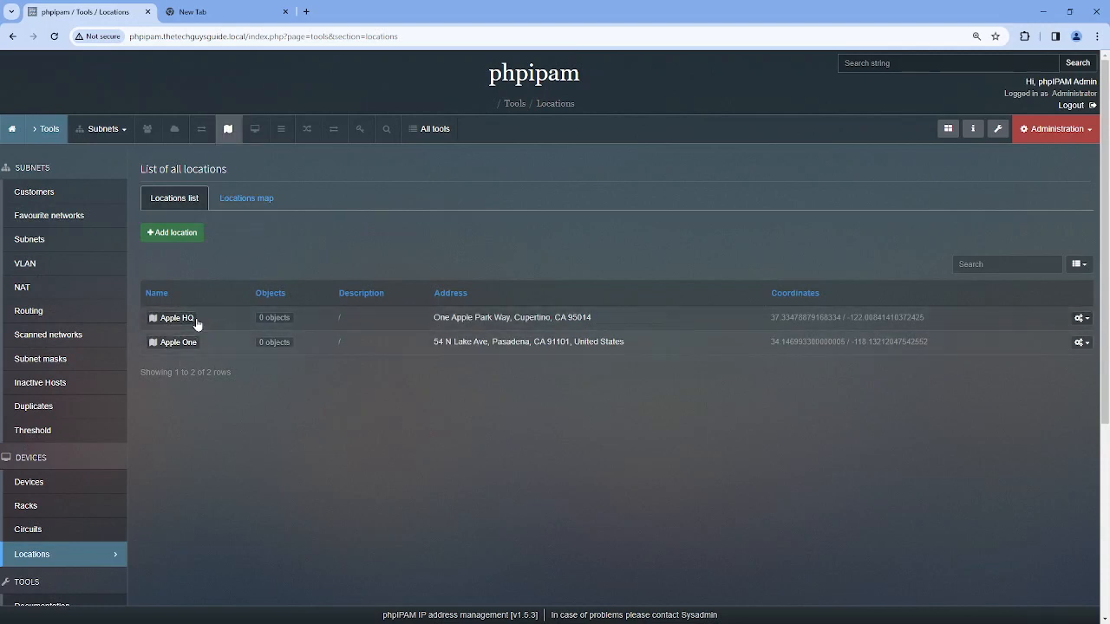
mouse_move(217, 319)
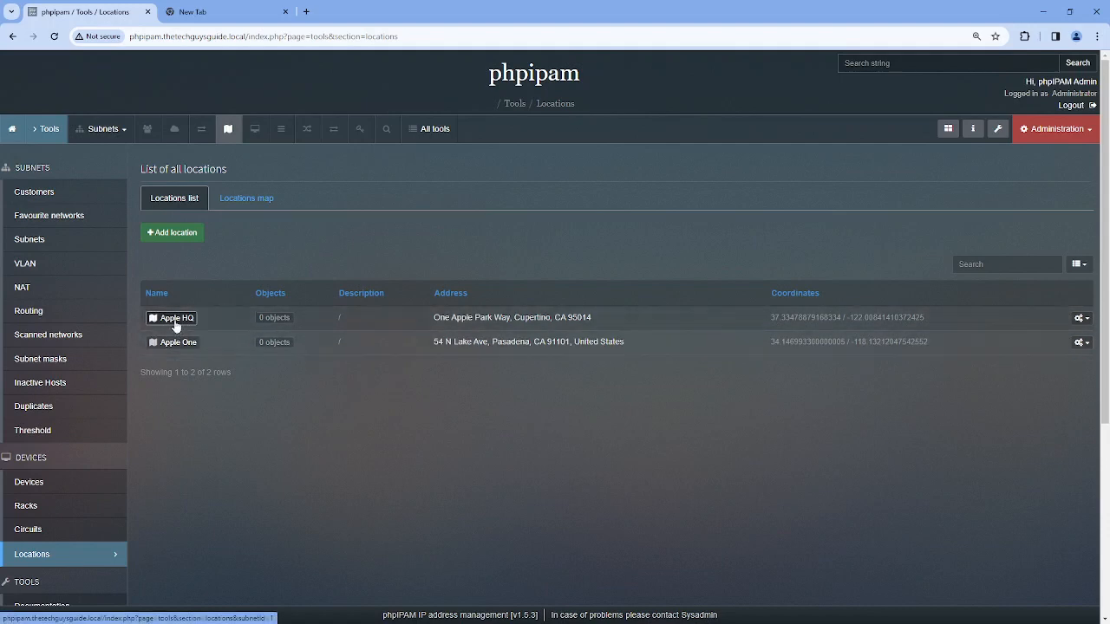
left_click(177, 318)
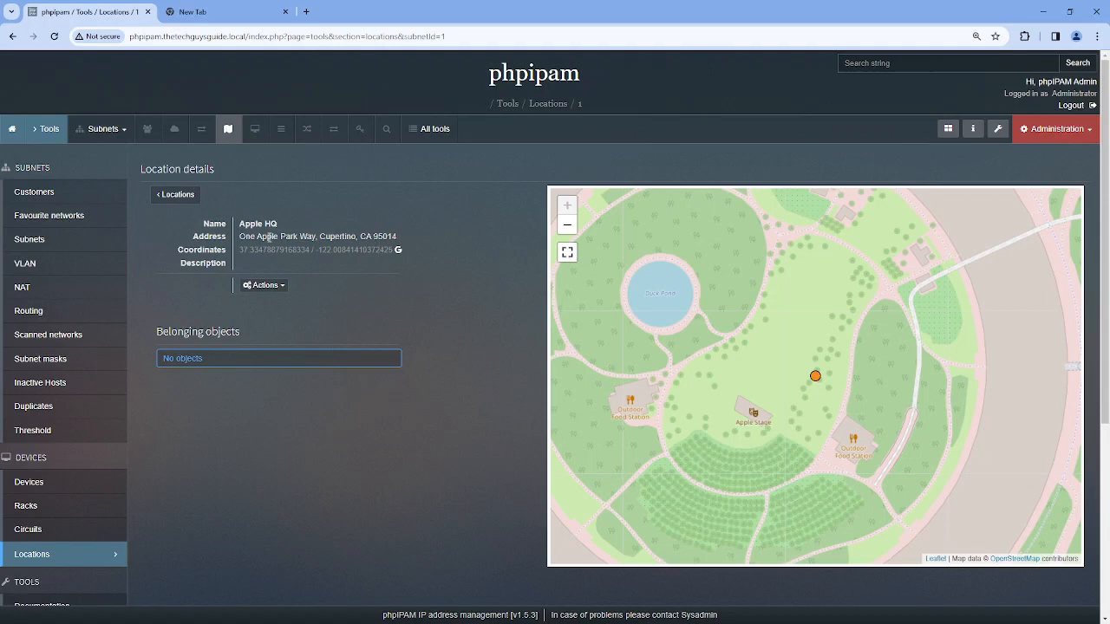
mouse_move(829, 362)
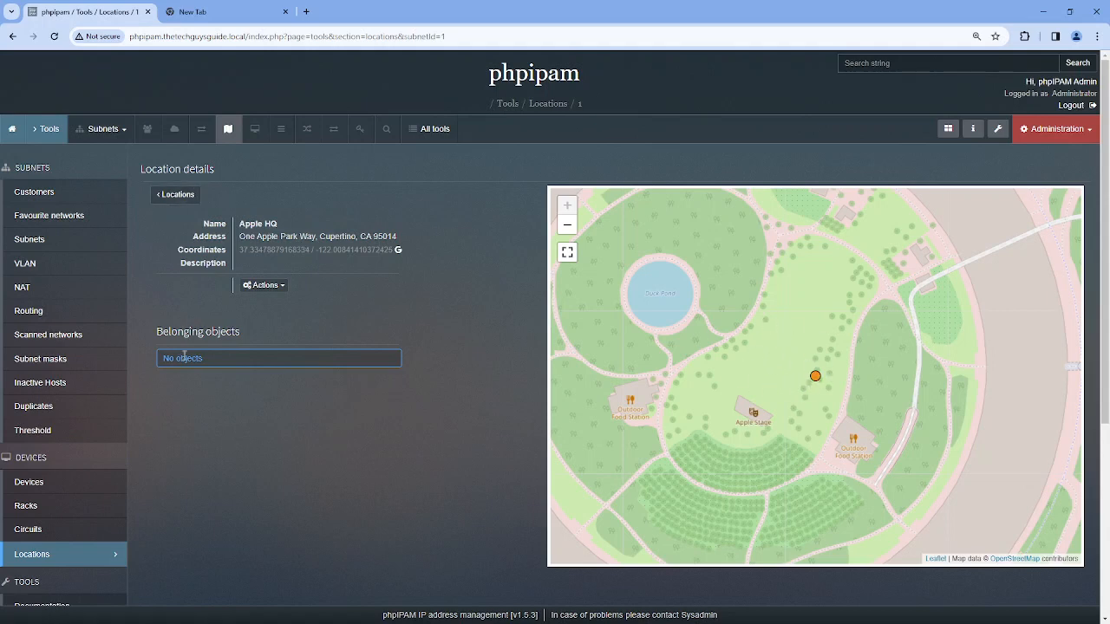
left_click(173, 194)
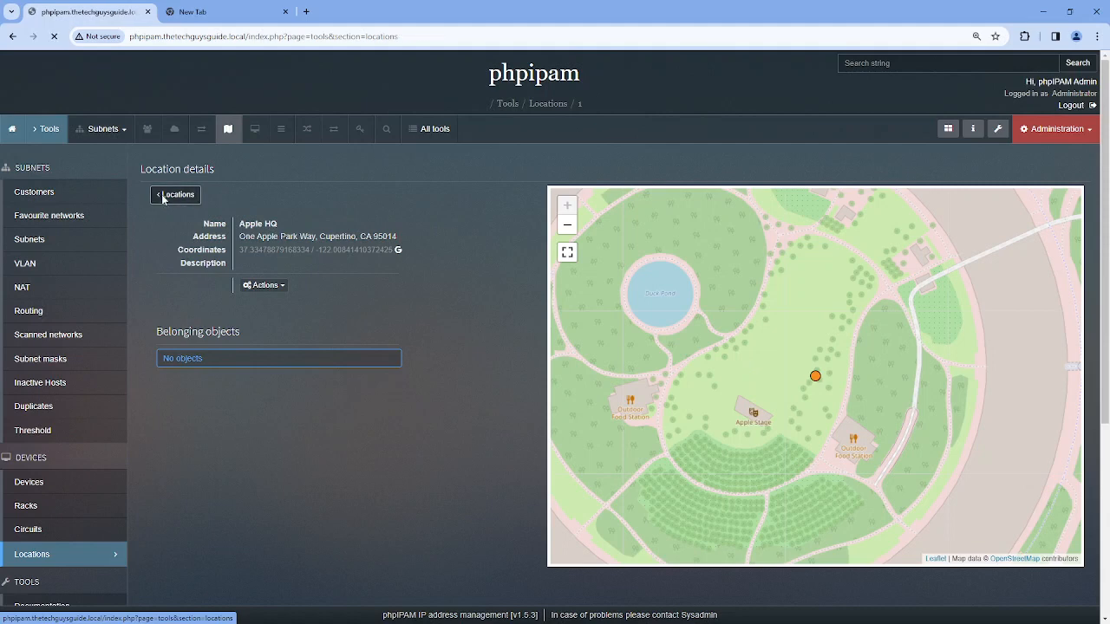
left_click(177, 194)
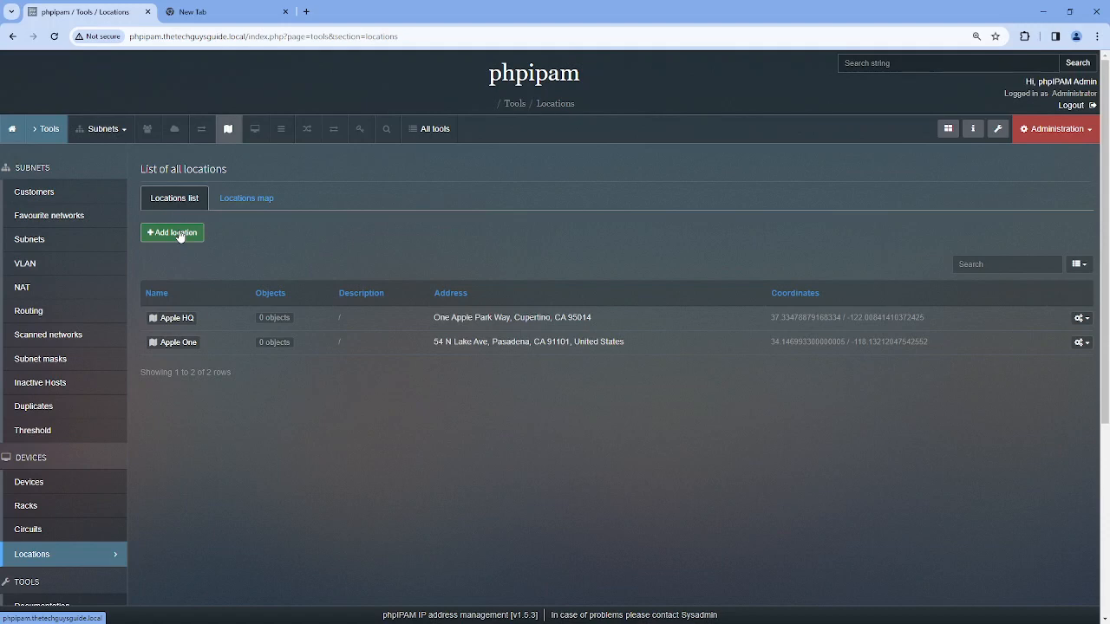
left_click(172, 232)
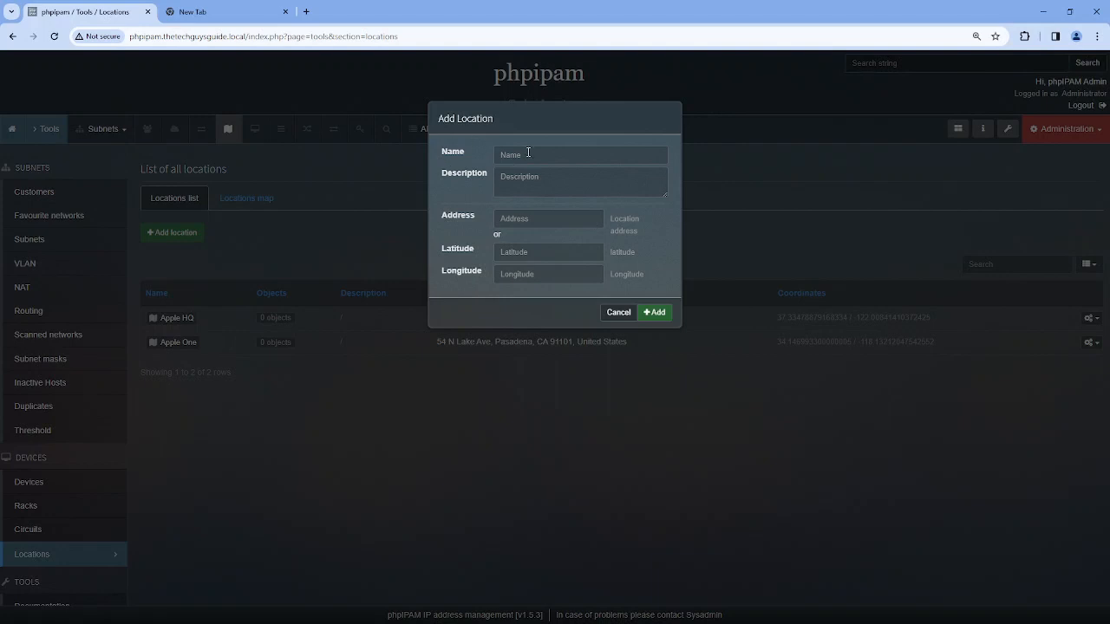
type("?")
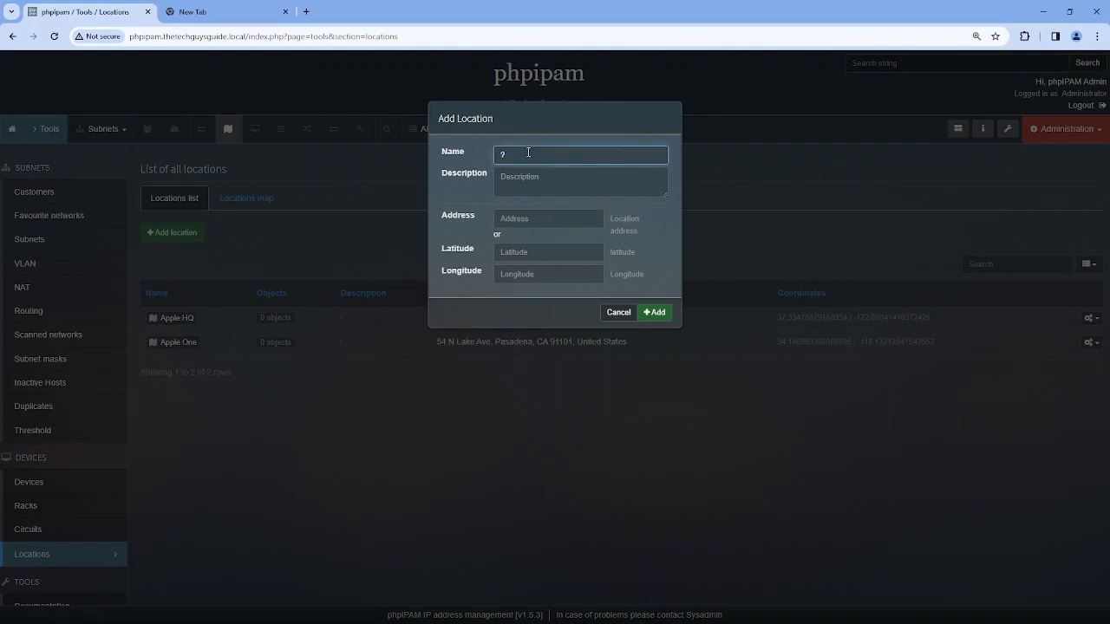
type("Apple Two")
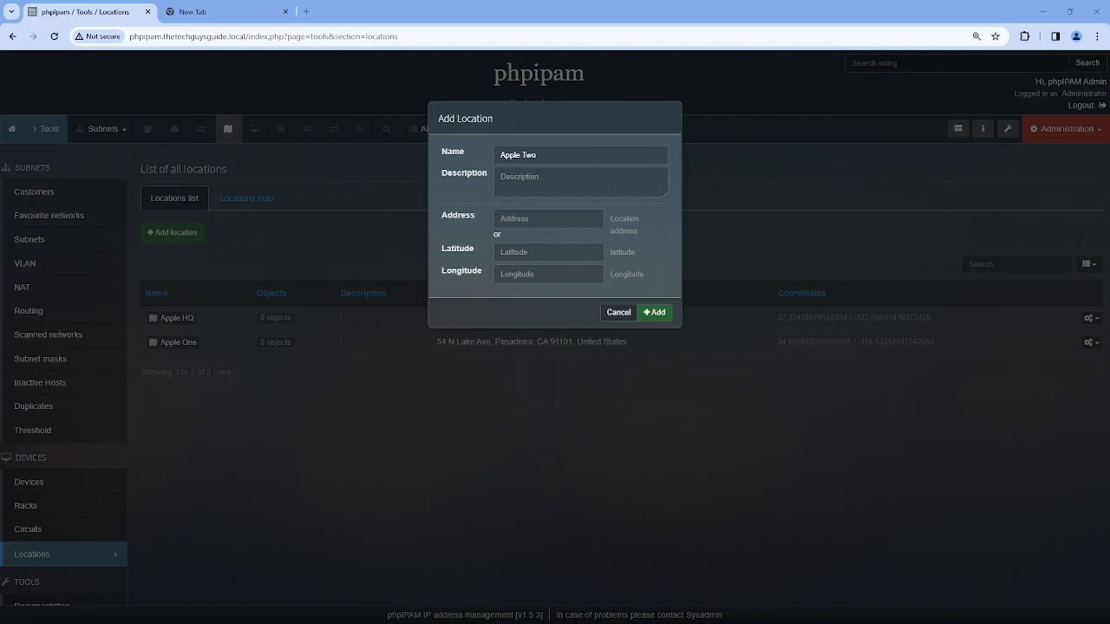
left_click(548, 218)
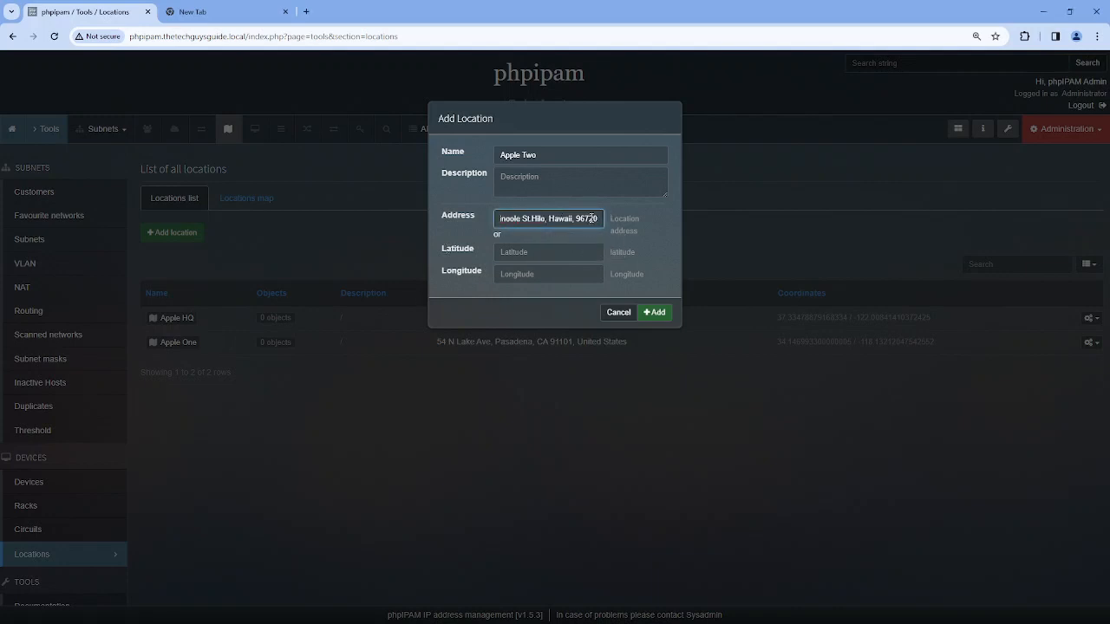
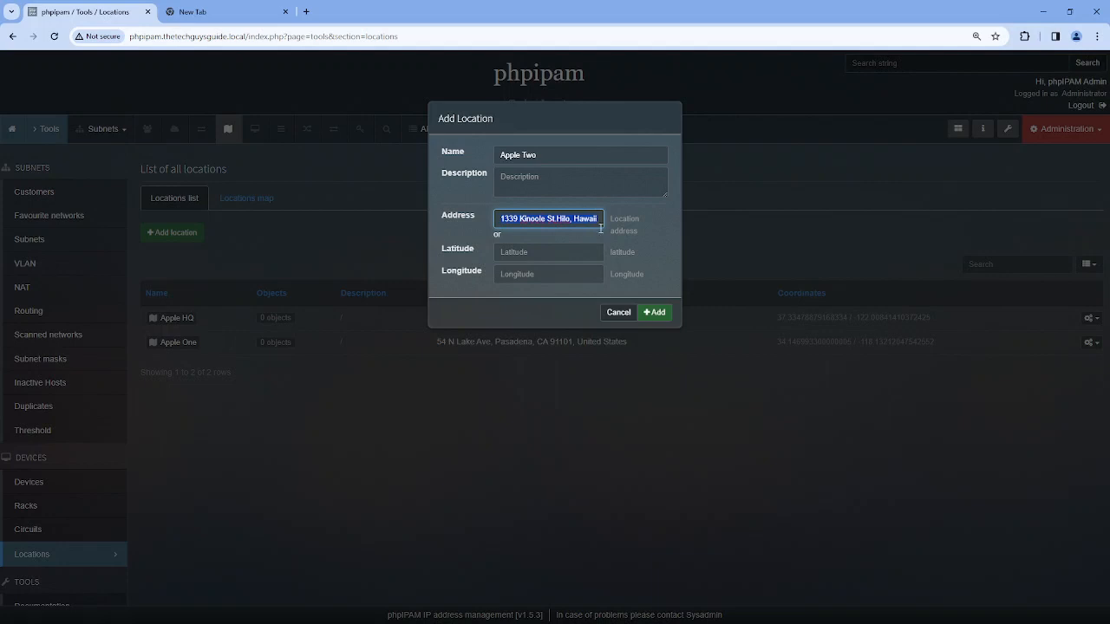
left_click(579, 182)
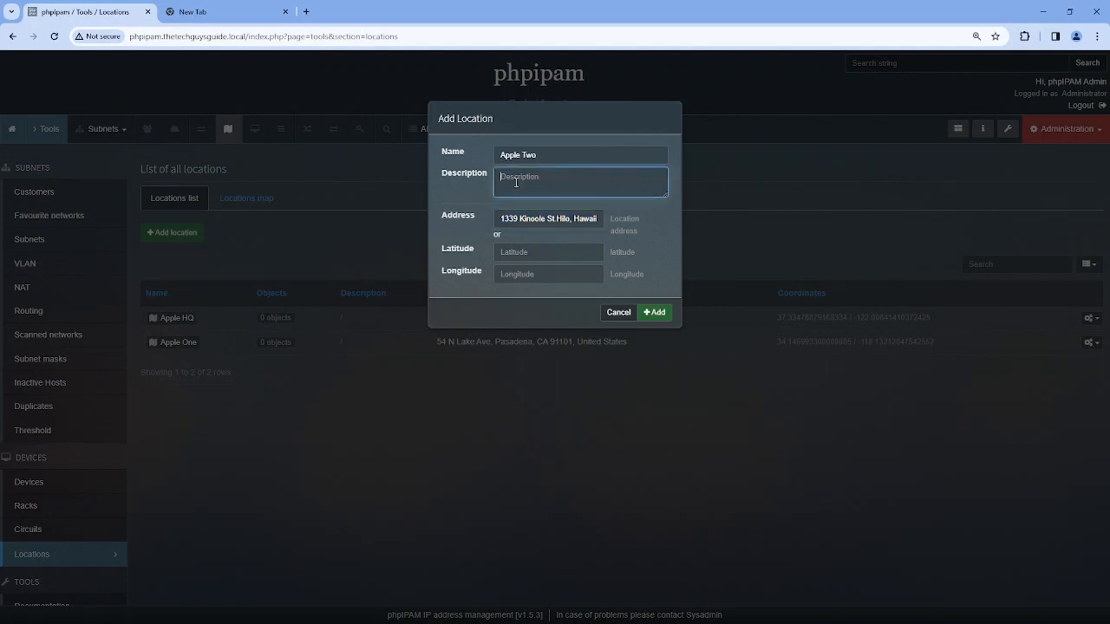
type("TestA")
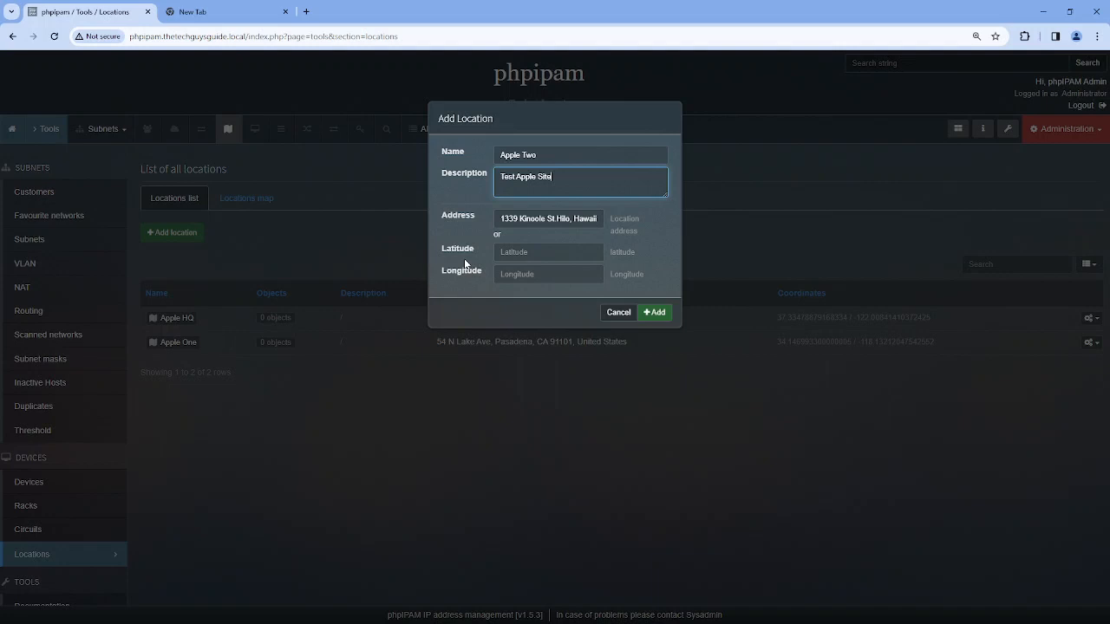
mouse_move(879, 311)
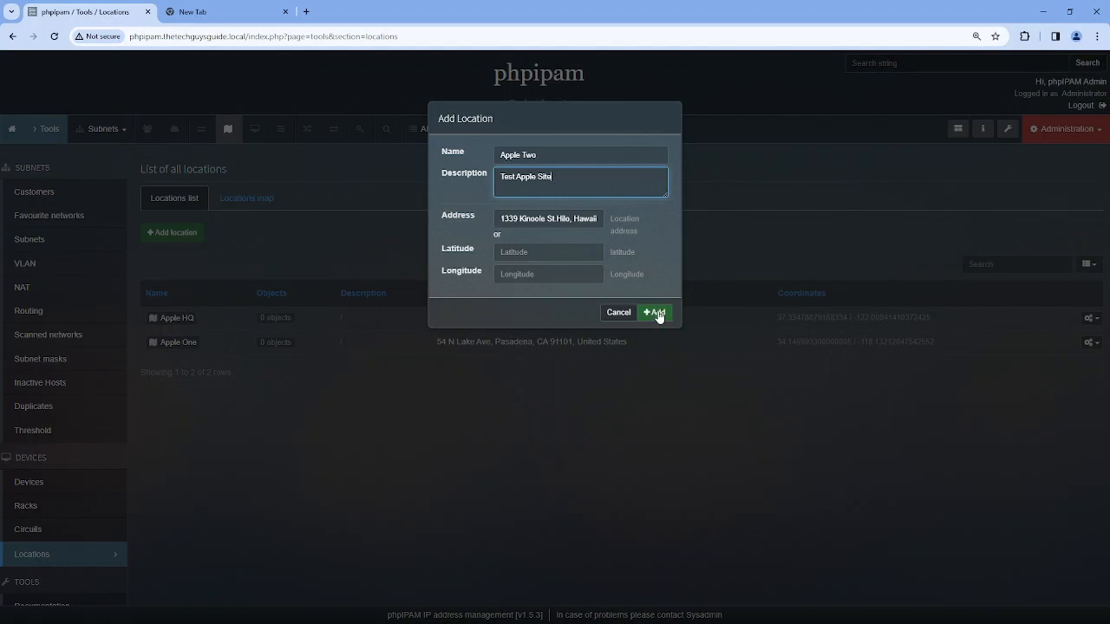
Add the Apple Two location and close the completed form.
left_click(653, 312)
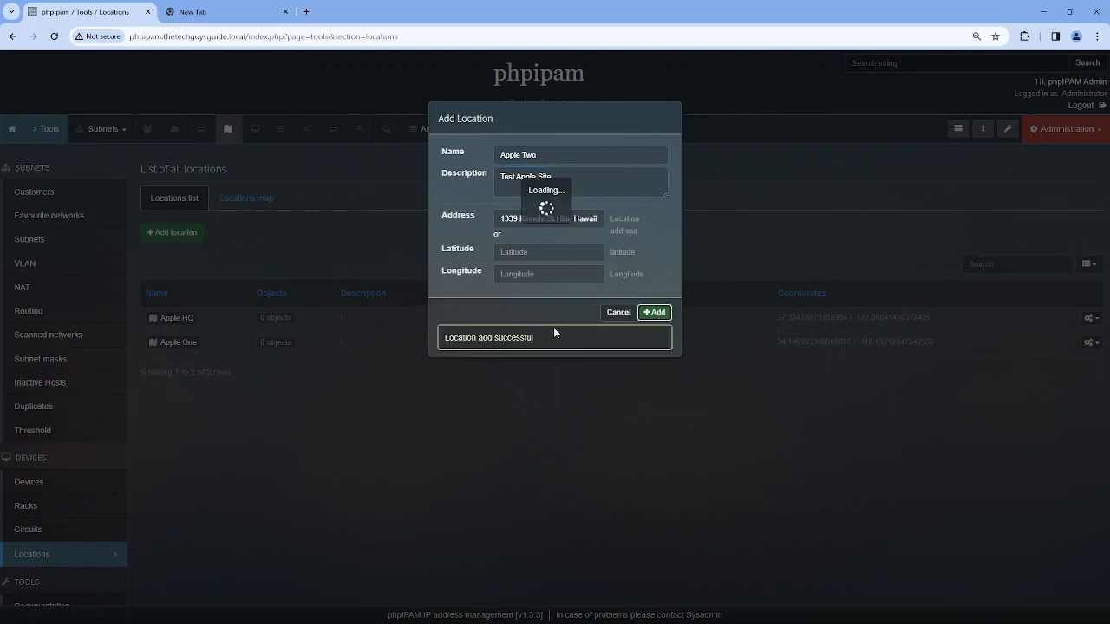
left_click(652, 312)
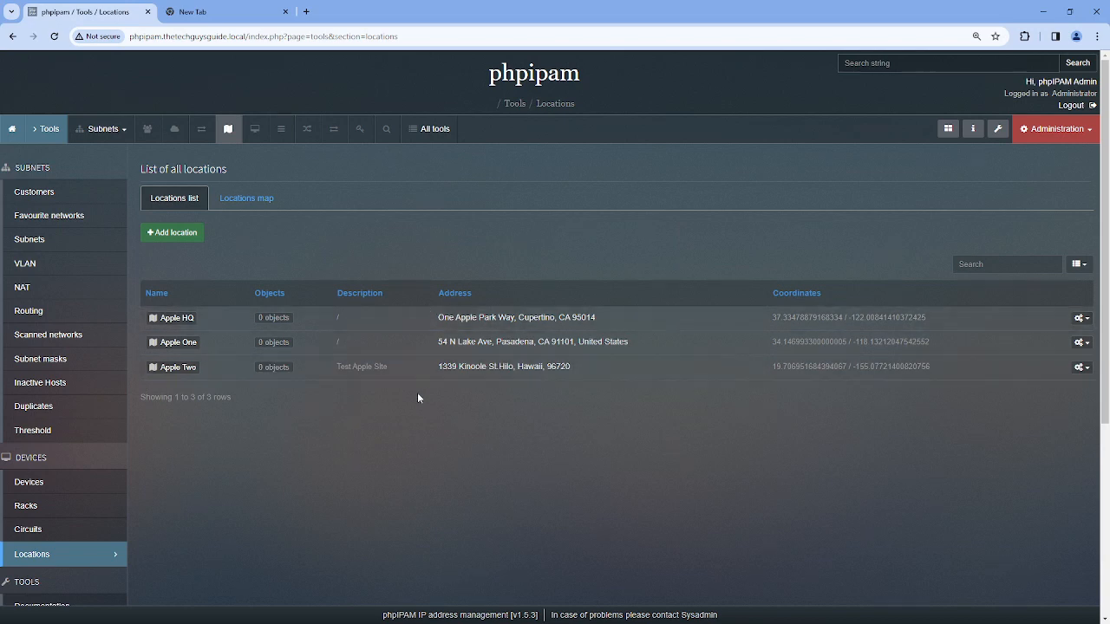
left_click(178, 368)
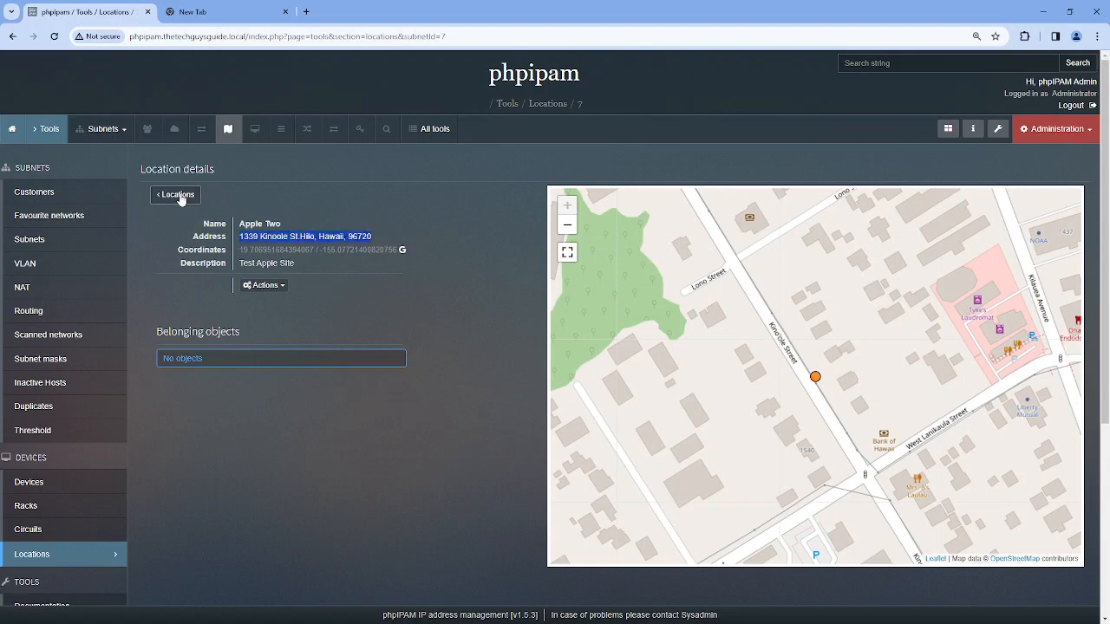
left_click(175, 194)
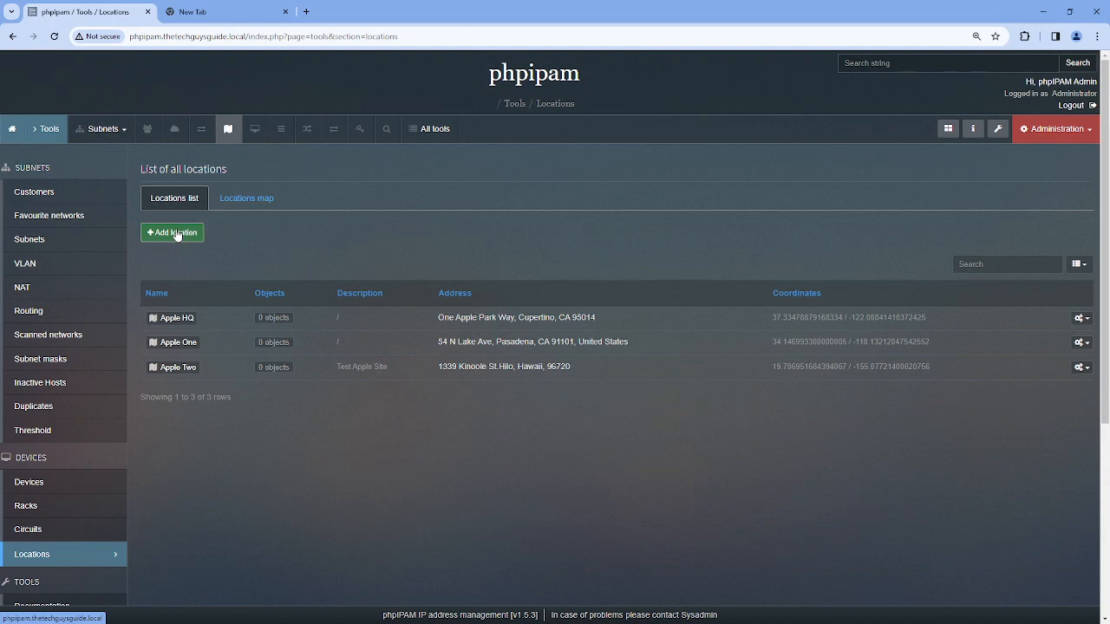
left_click(172, 232)
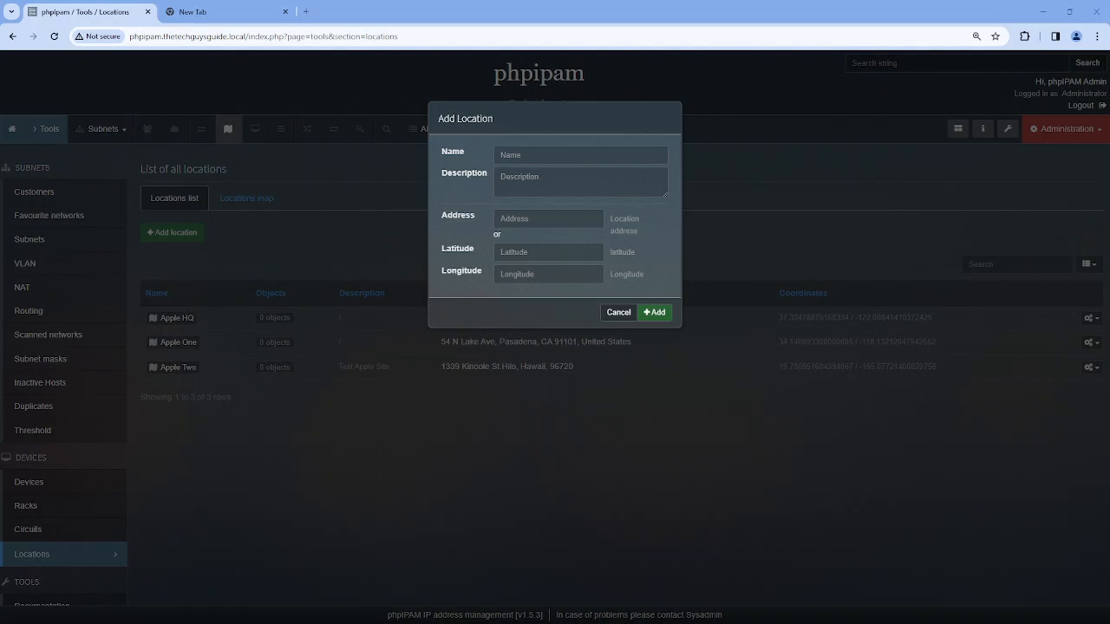
left_click(548, 219)
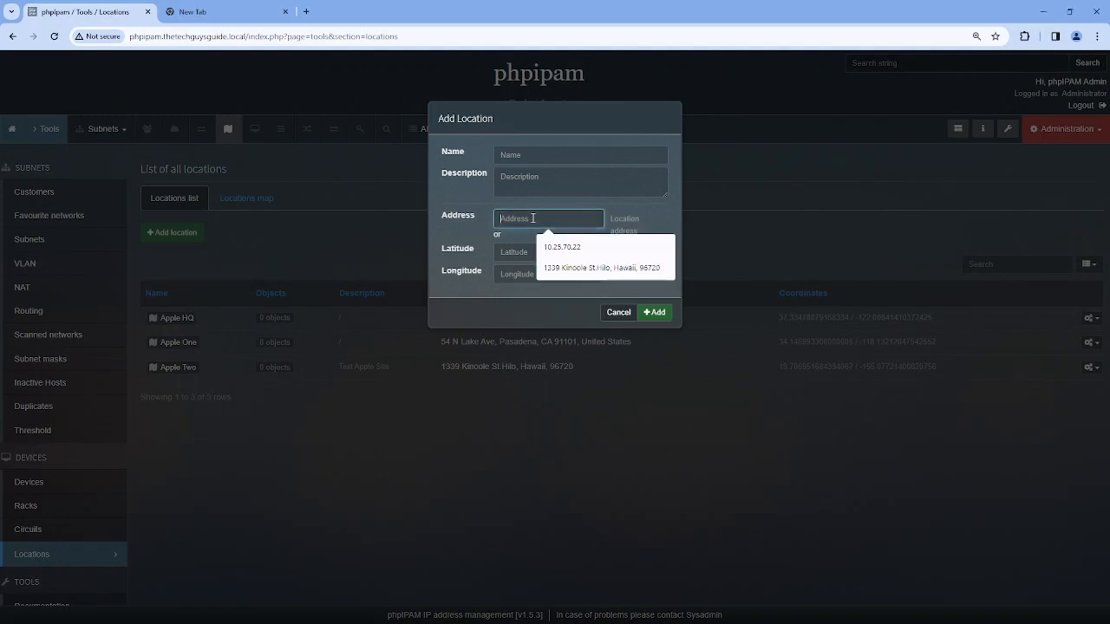
left_click(579, 154)
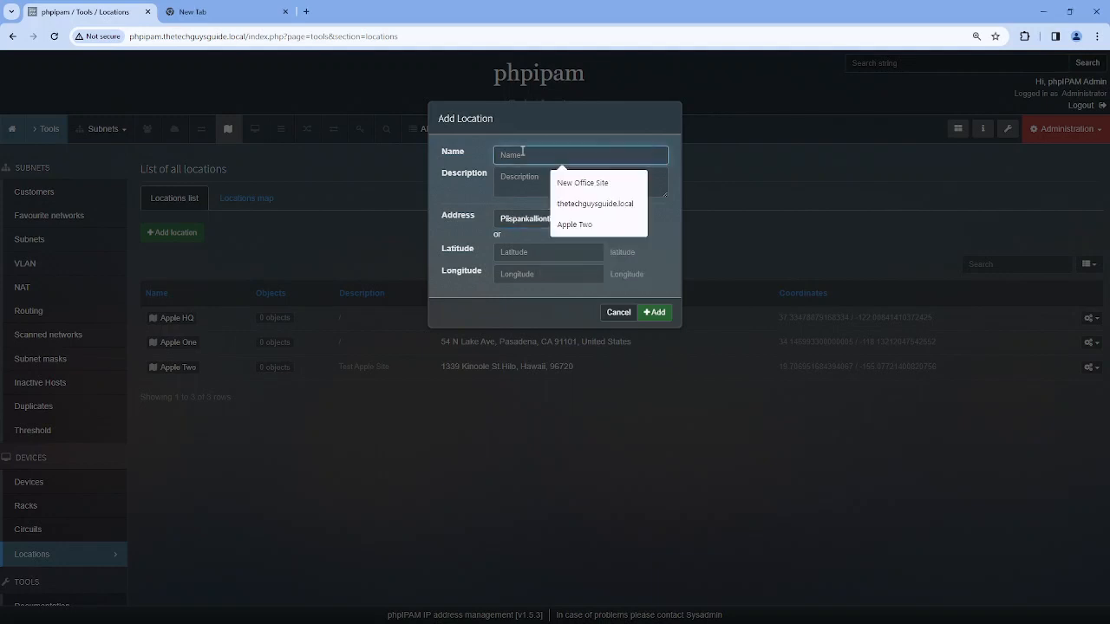
type("Apl")
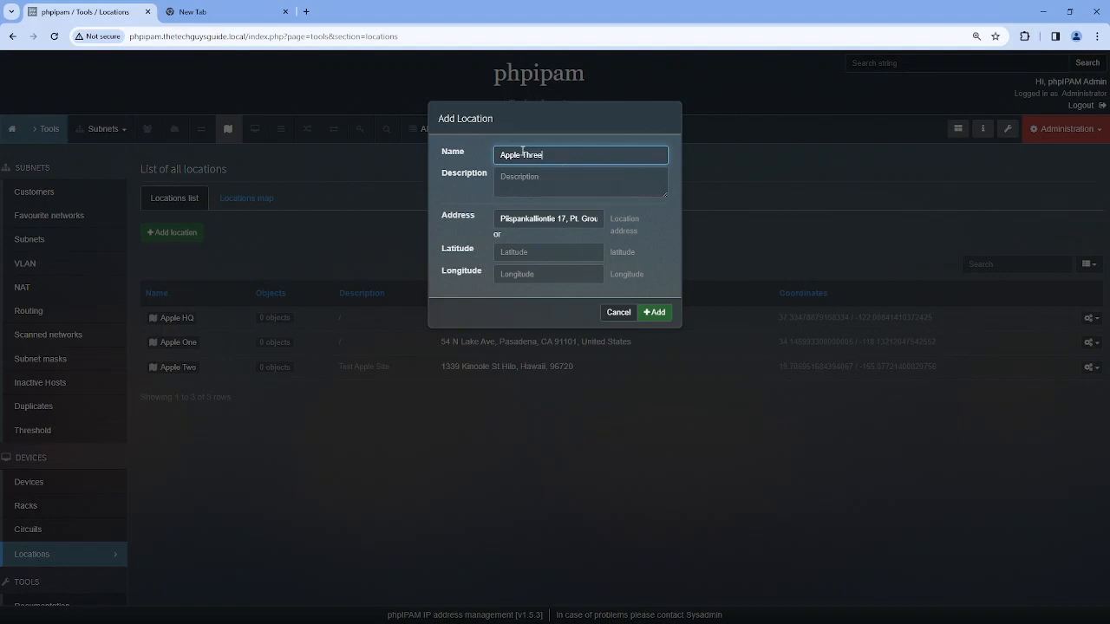
left_click(652, 312)
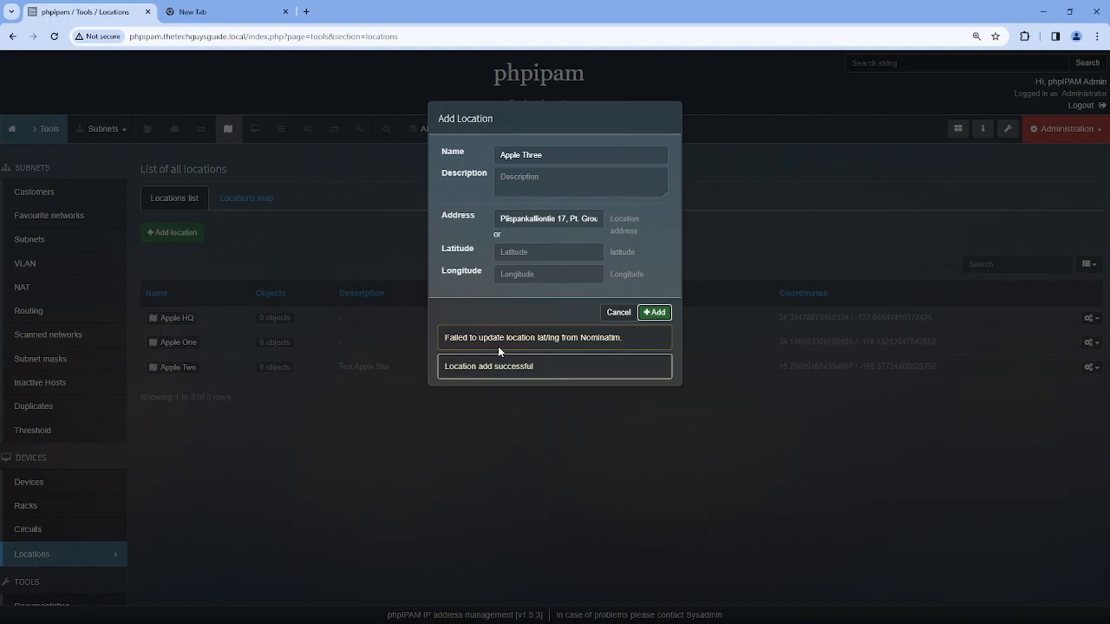
mouse_move(468, 347)
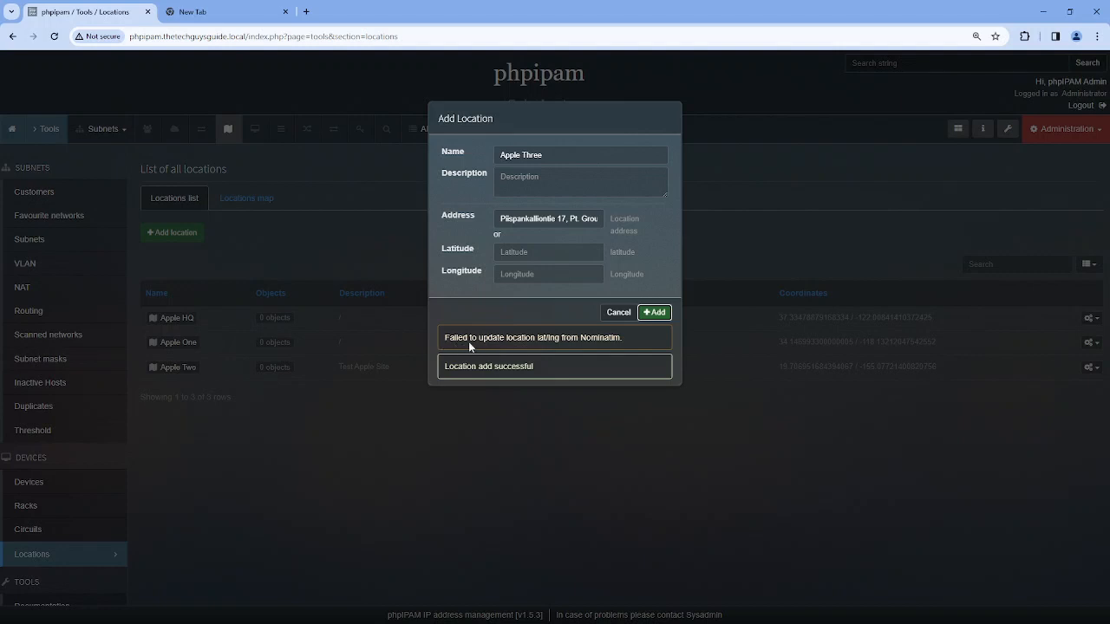
mouse_move(569, 347)
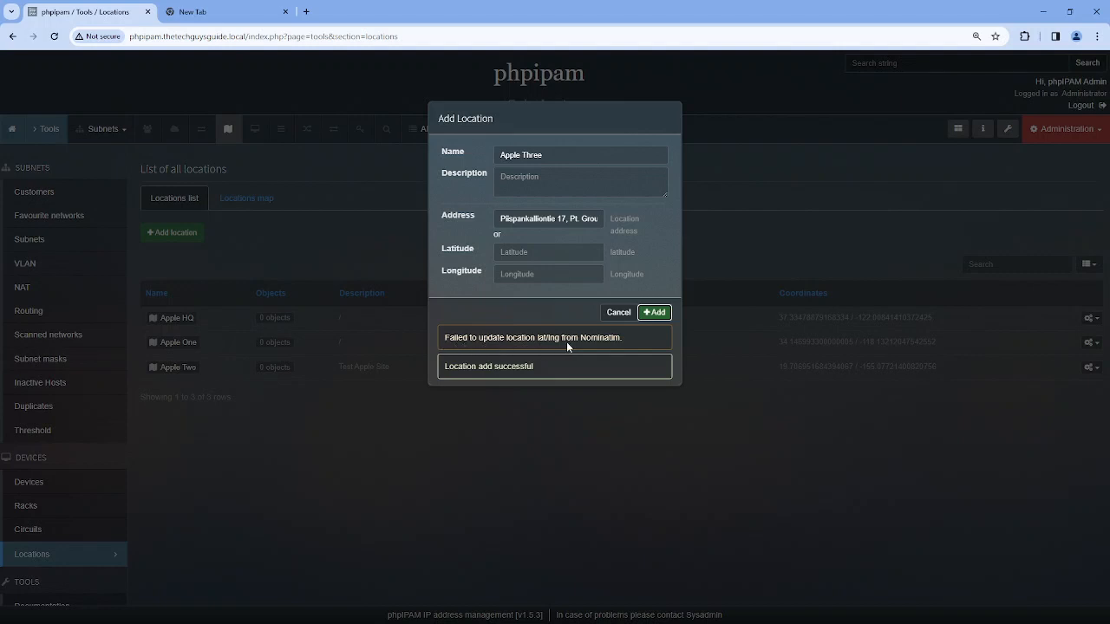
mouse_move(628, 350)
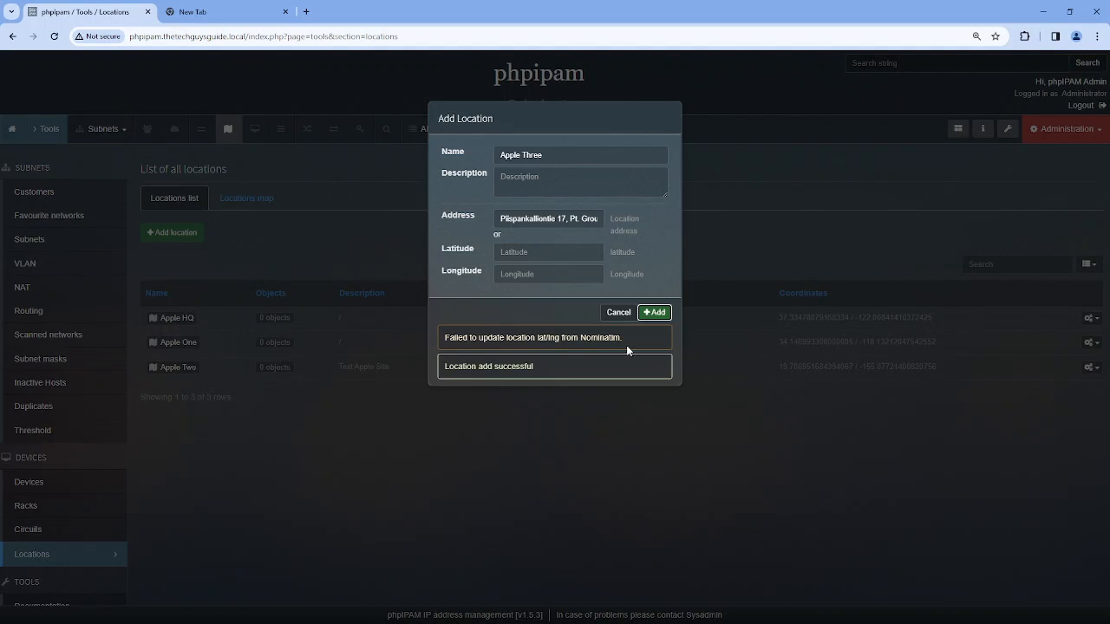
mouse_move(596, 354)
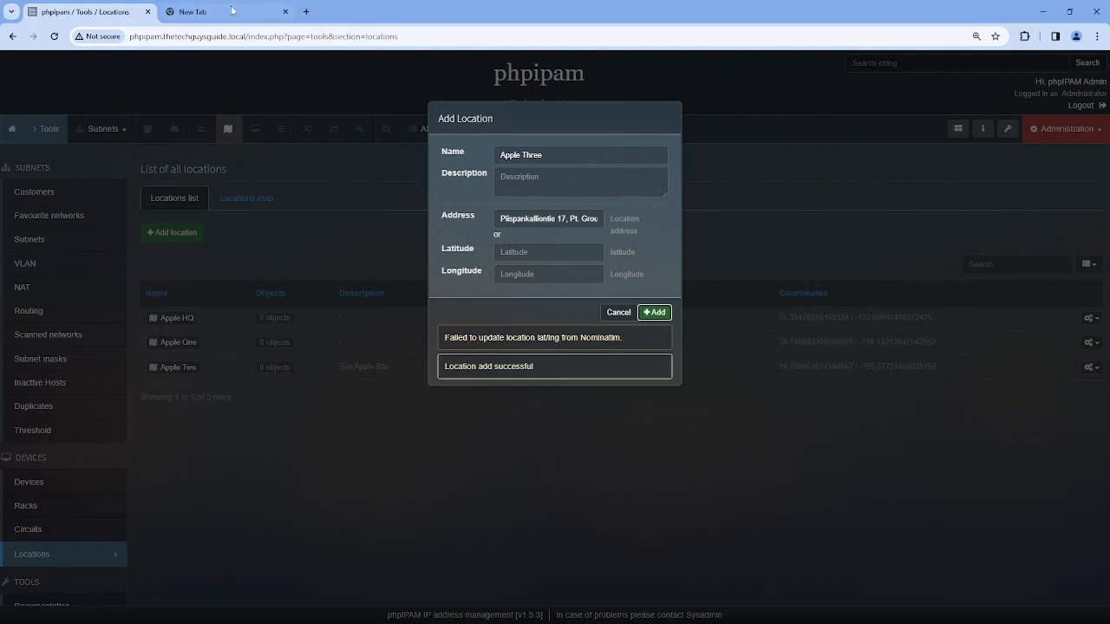
left_click(208, 11)
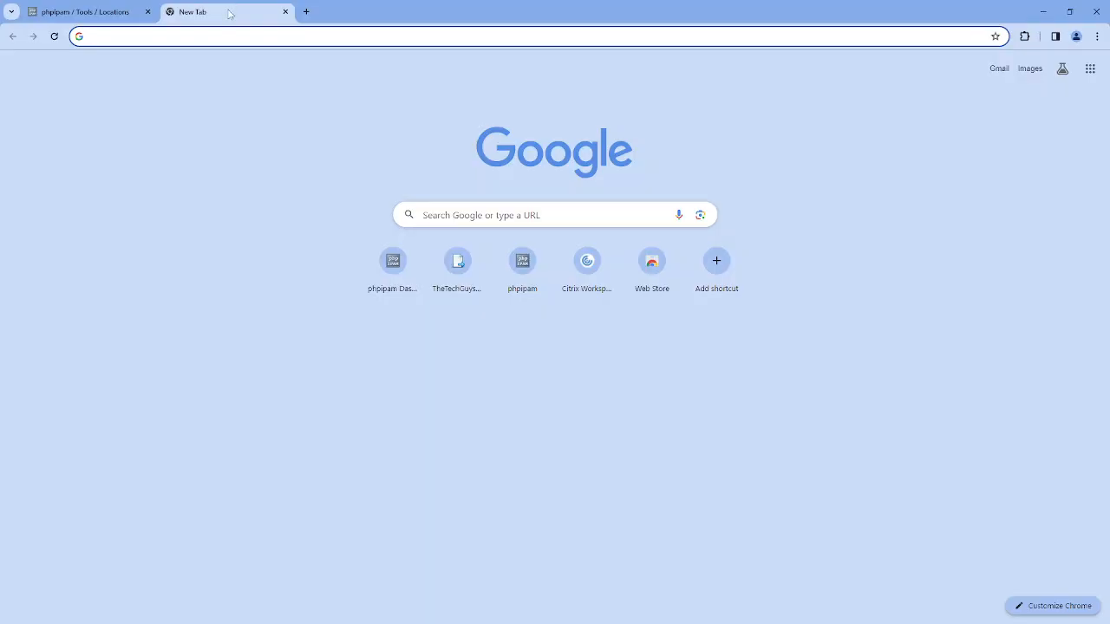
type("maps.google.com")
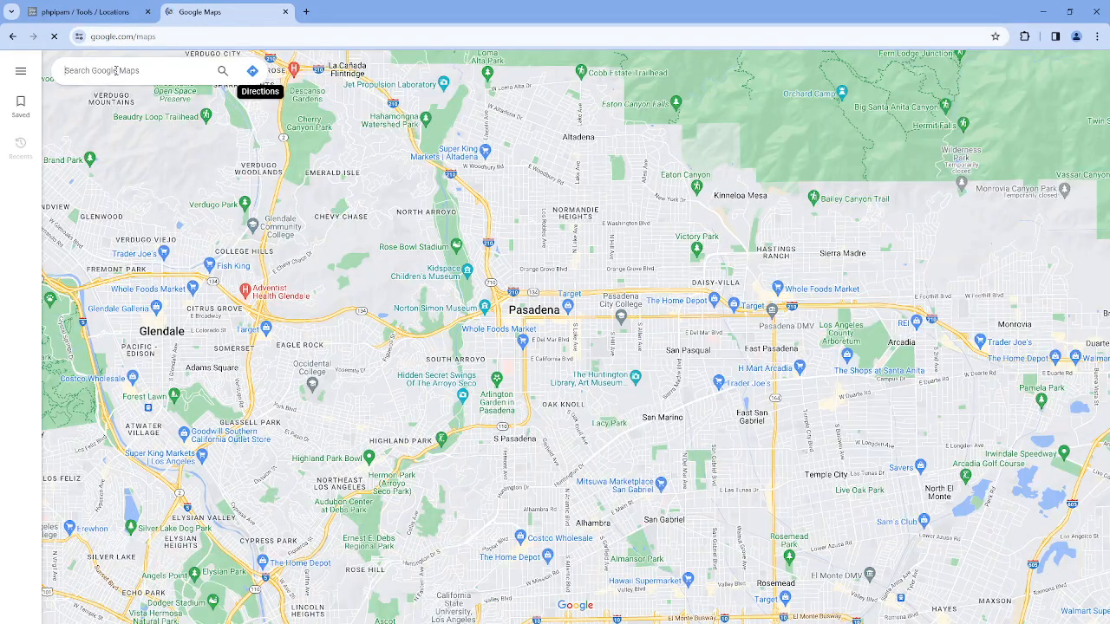
type("Ground Floor, Espoo, Suomi, FI-02200")
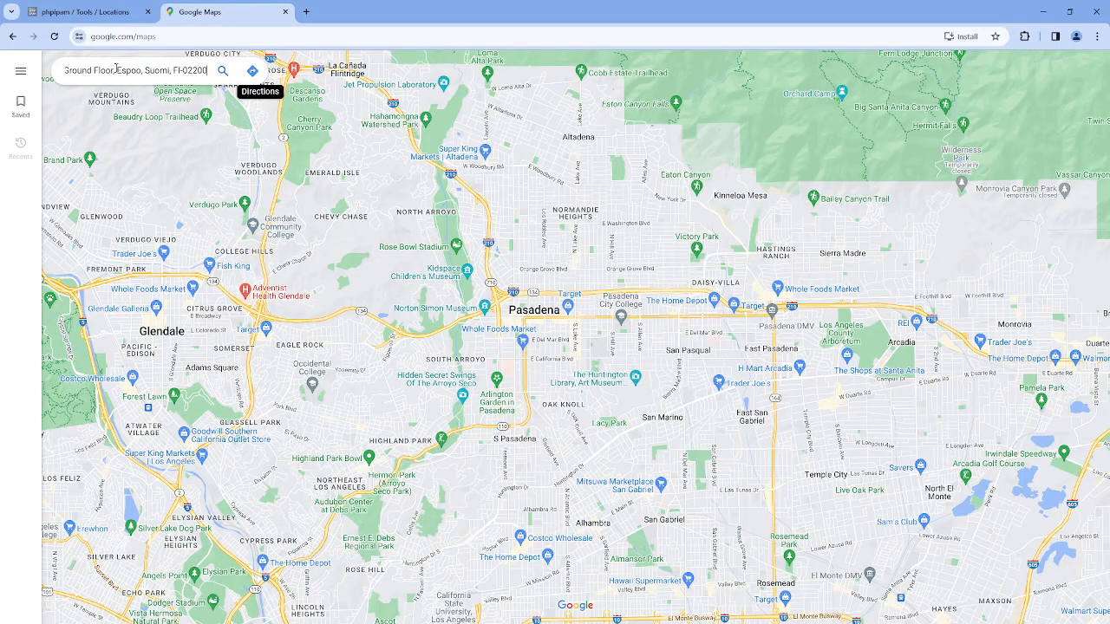
left_click(222, 70)
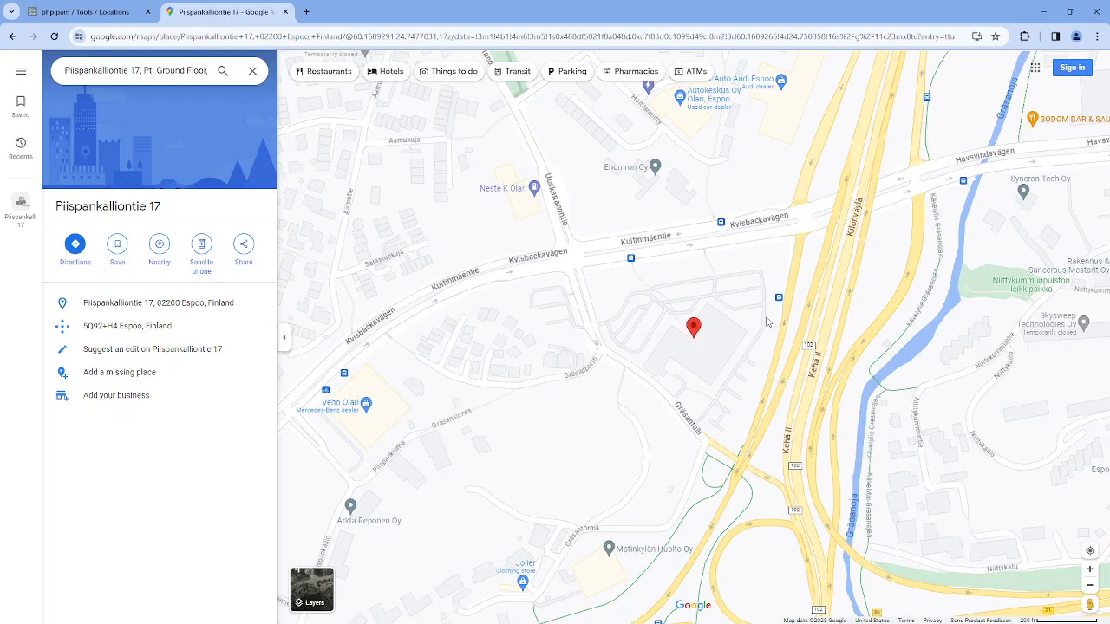
mouse_move(697, 333)
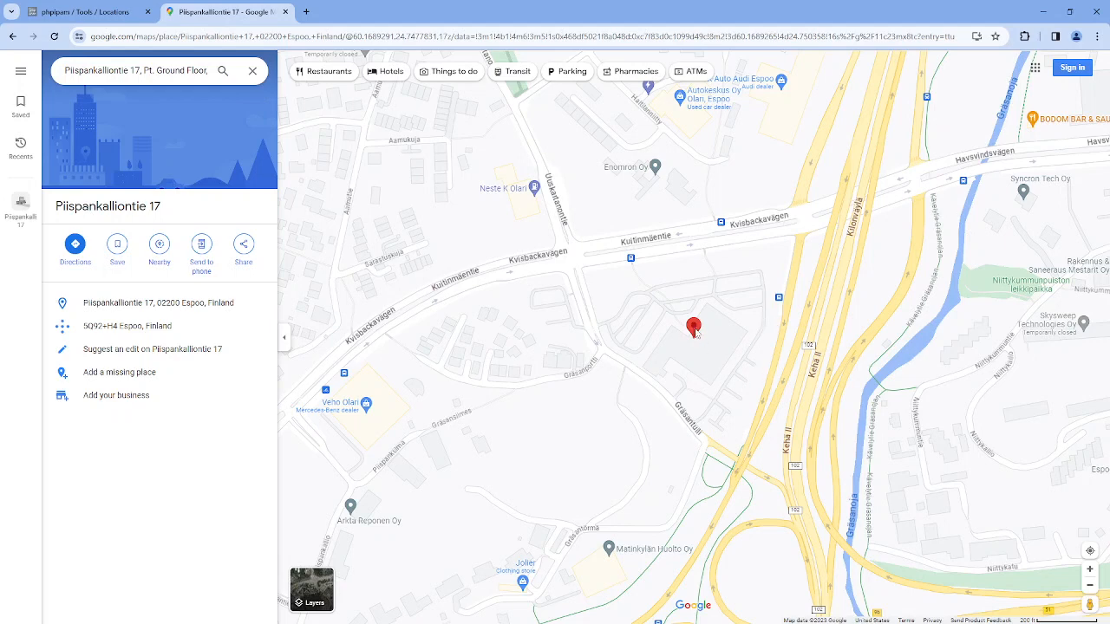
Copy the coordinates of the Espoo pin and switch back to phpIPAM.
right_click(694, 332)
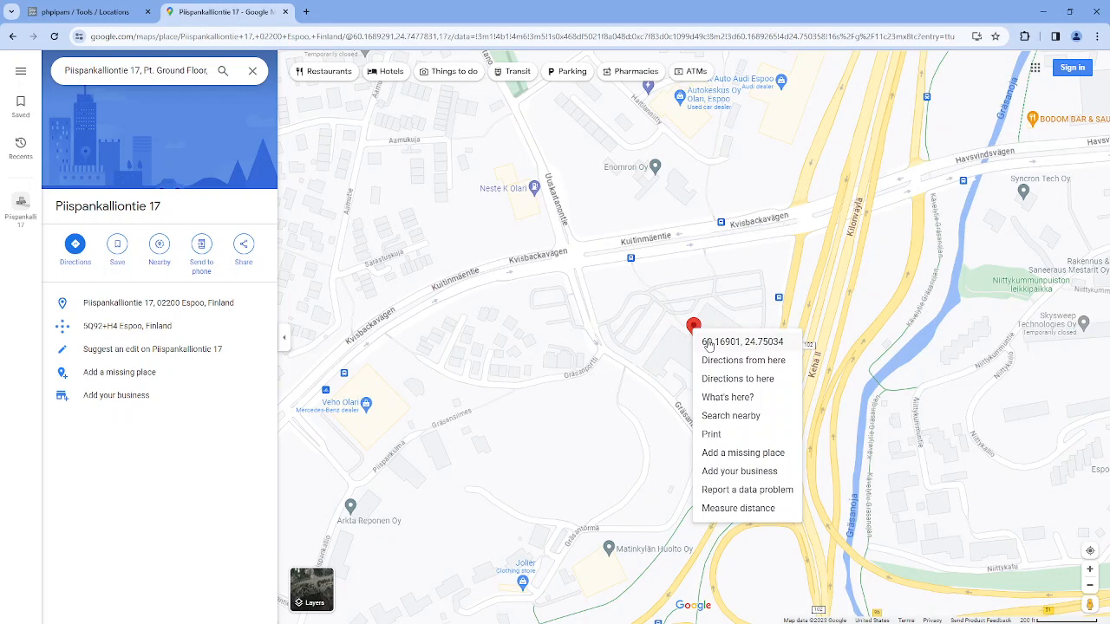
left_click(744, 340)
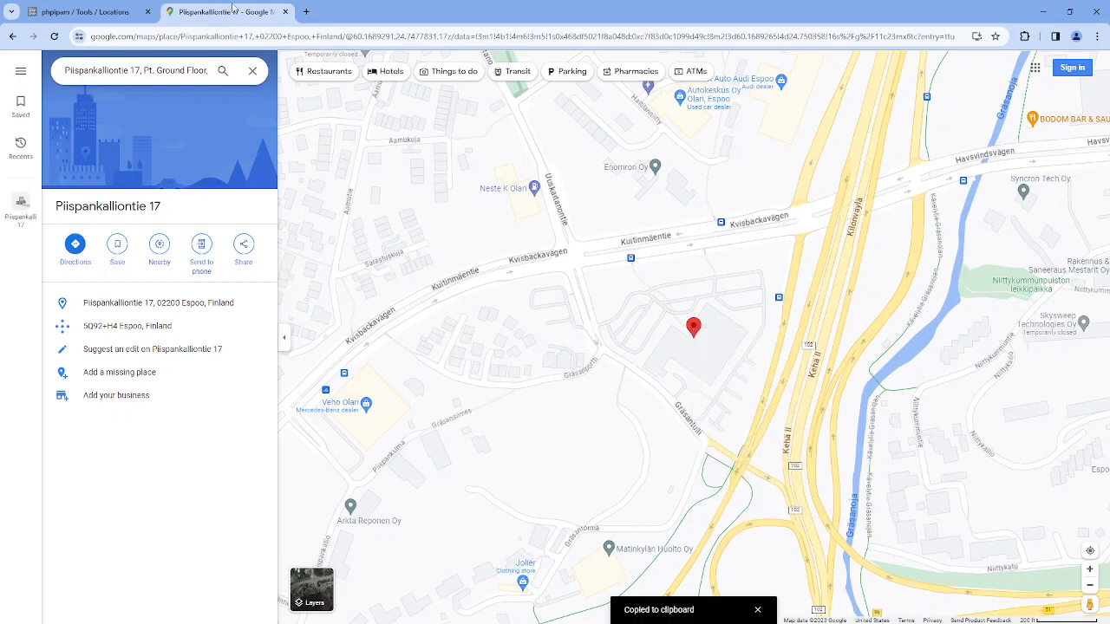
left_click(78, 11)
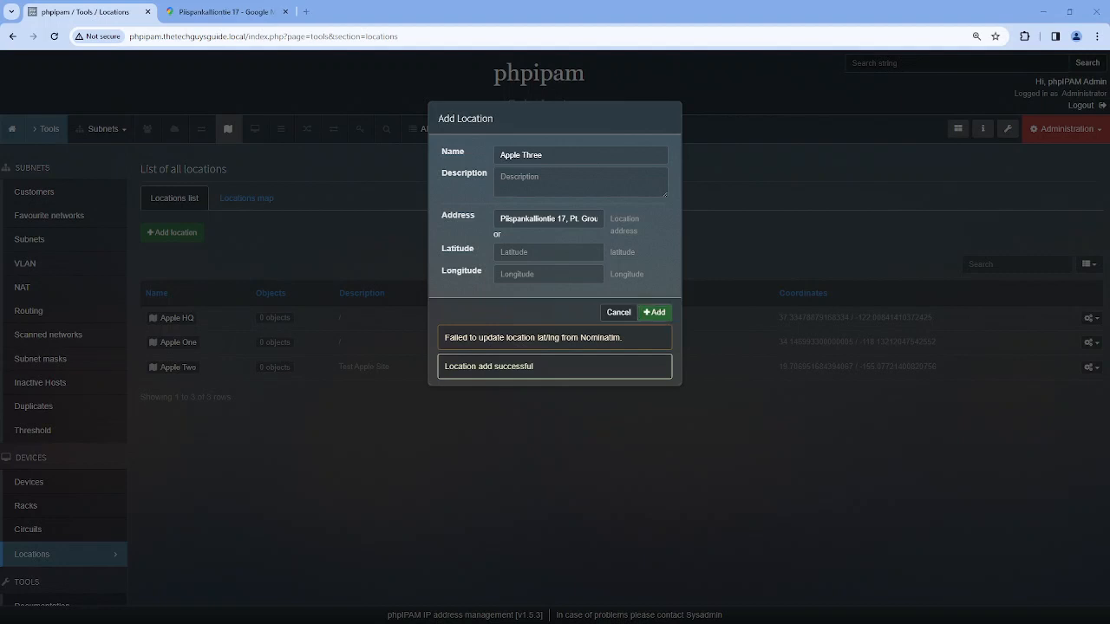
Save Apple Three with latitude 60.169015063719 and the copied longitude.
type("60.169015063719")
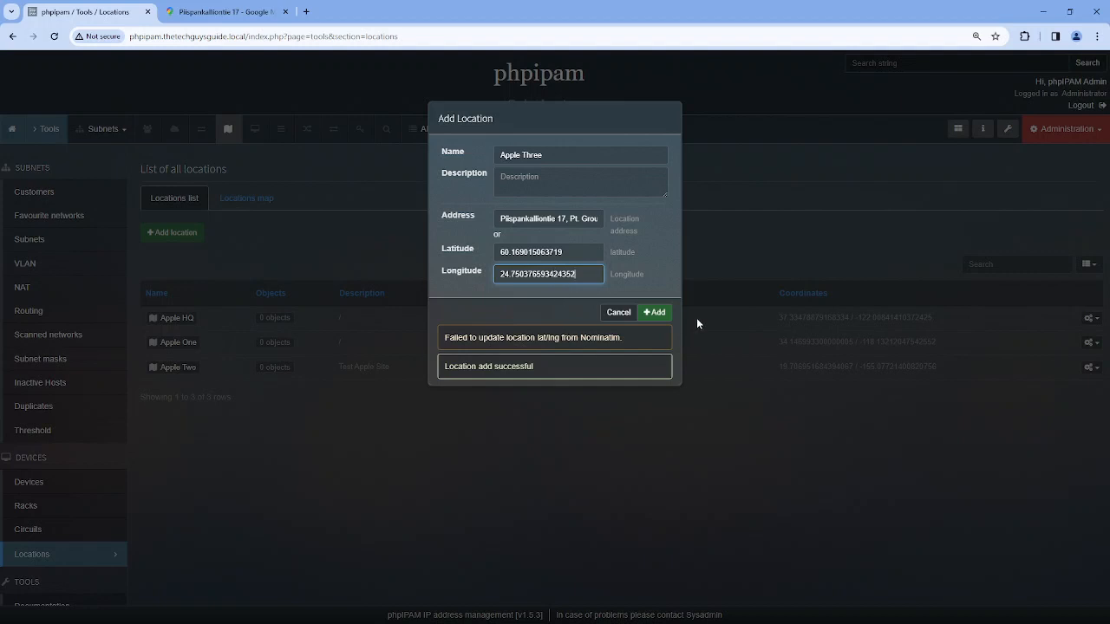
left_click(654, 312)
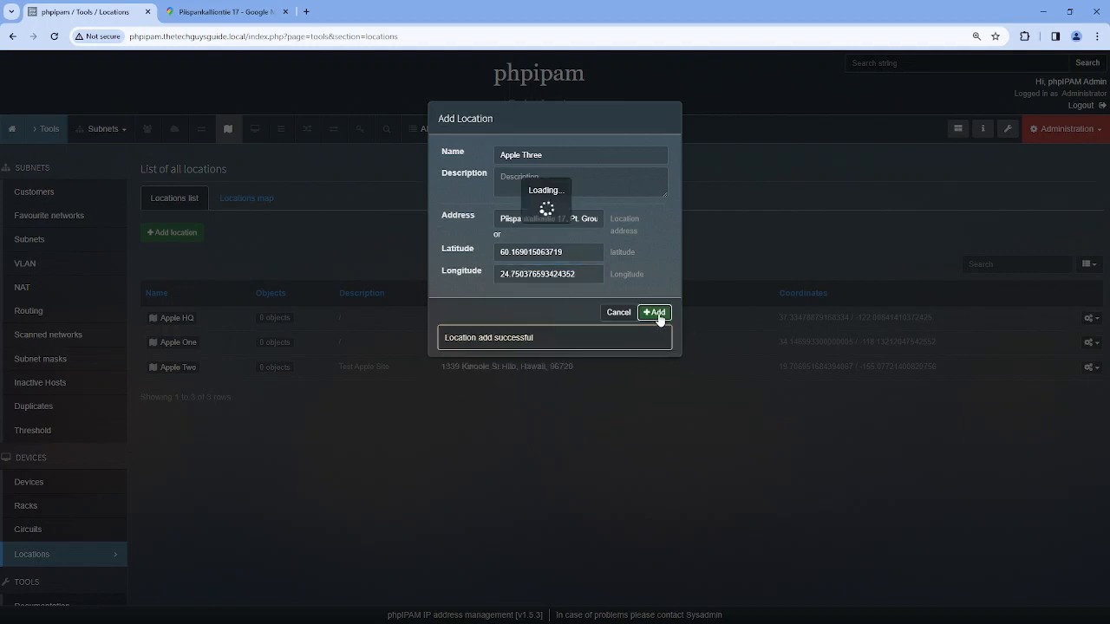
left_click(654, 312)
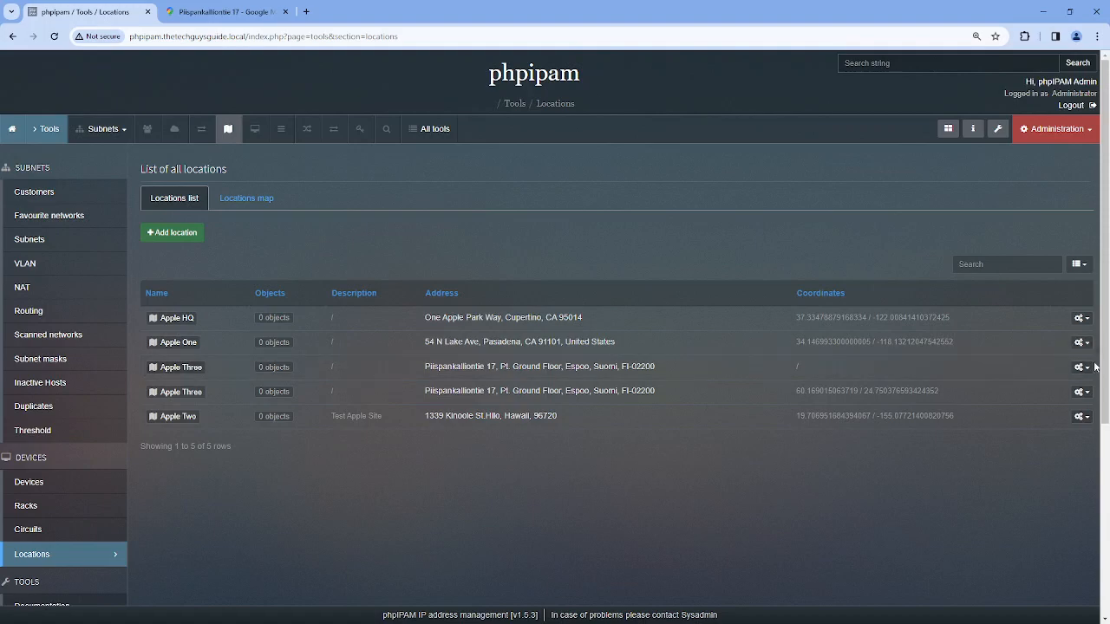
Delete the duplicate Apple Three location that has no coordinates.
left_click(1080, 367)
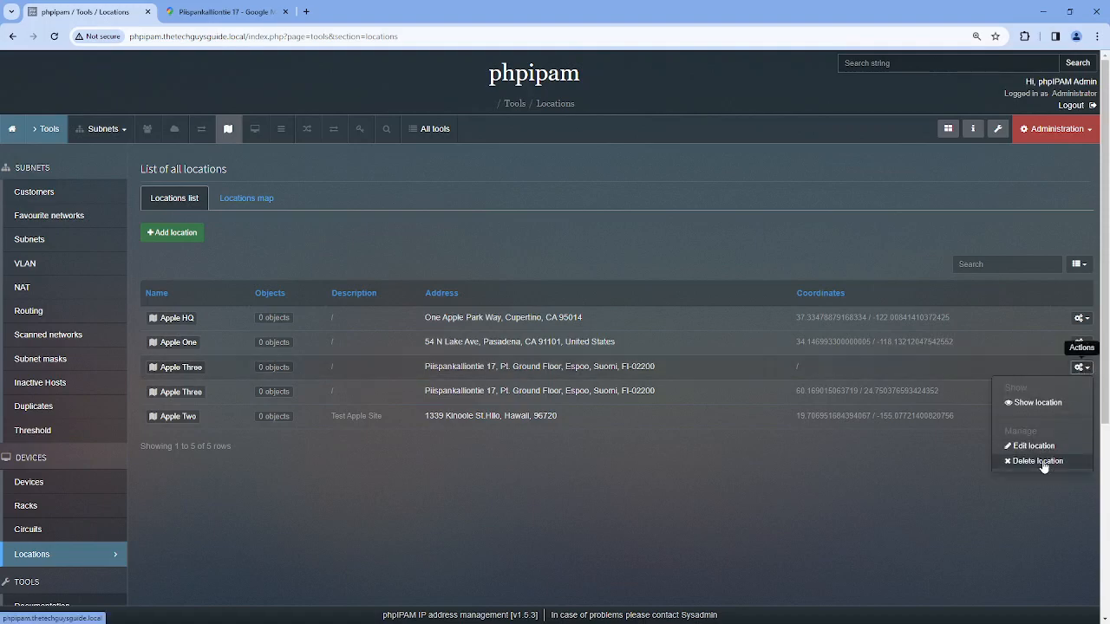
left_click(1037, 461)
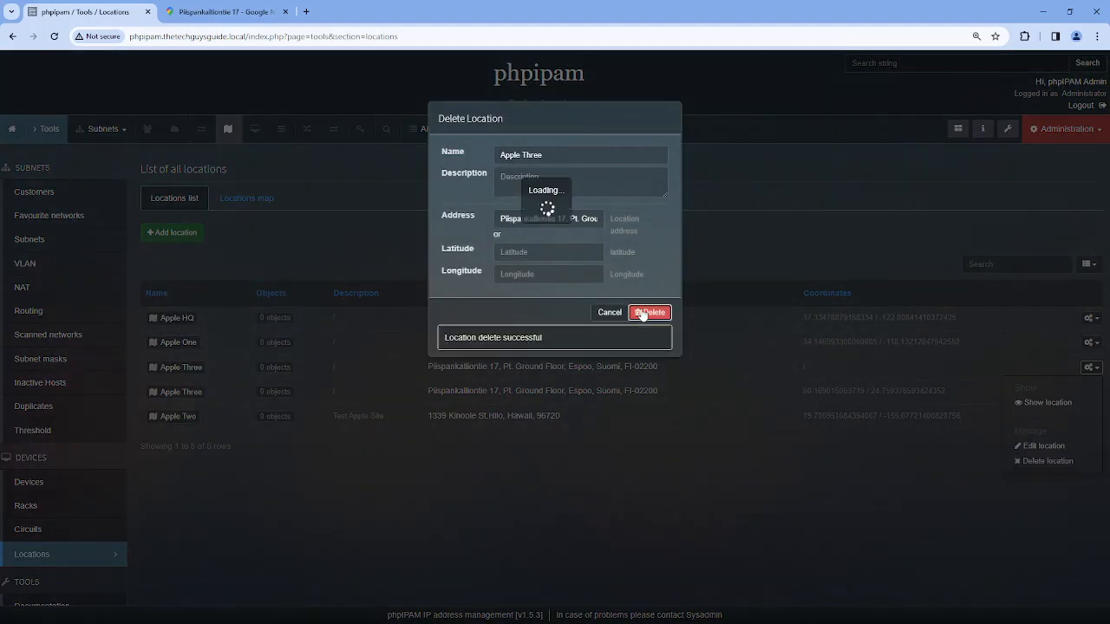
left_click(649, 312)
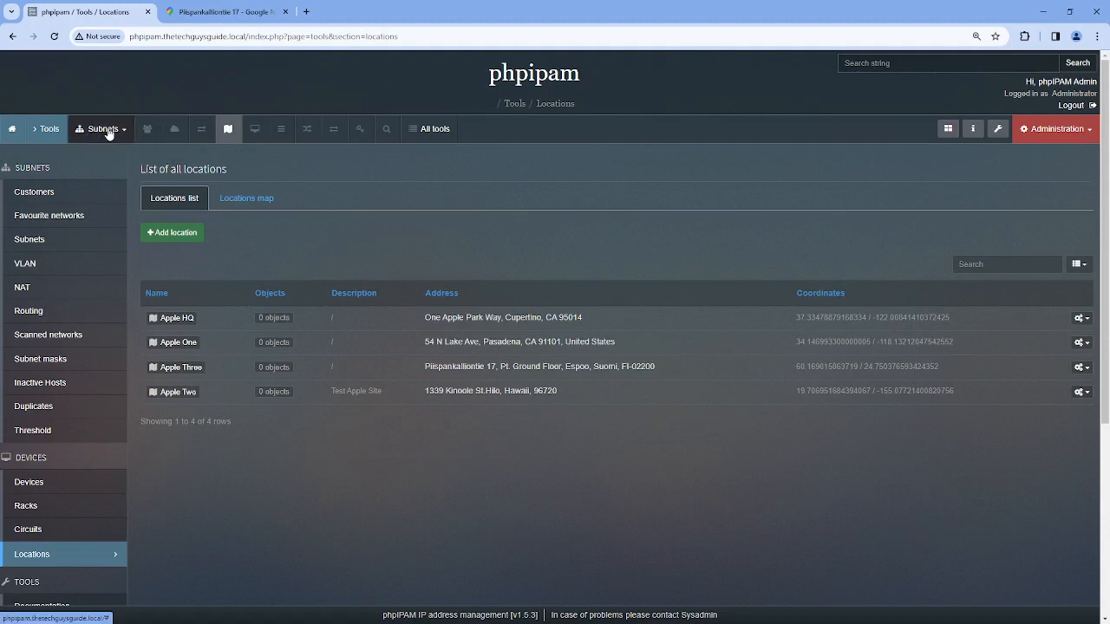
Set the location of subnet 10.25.70.0/25 to Apple HQ and save its properties.
left_click(100, 128)
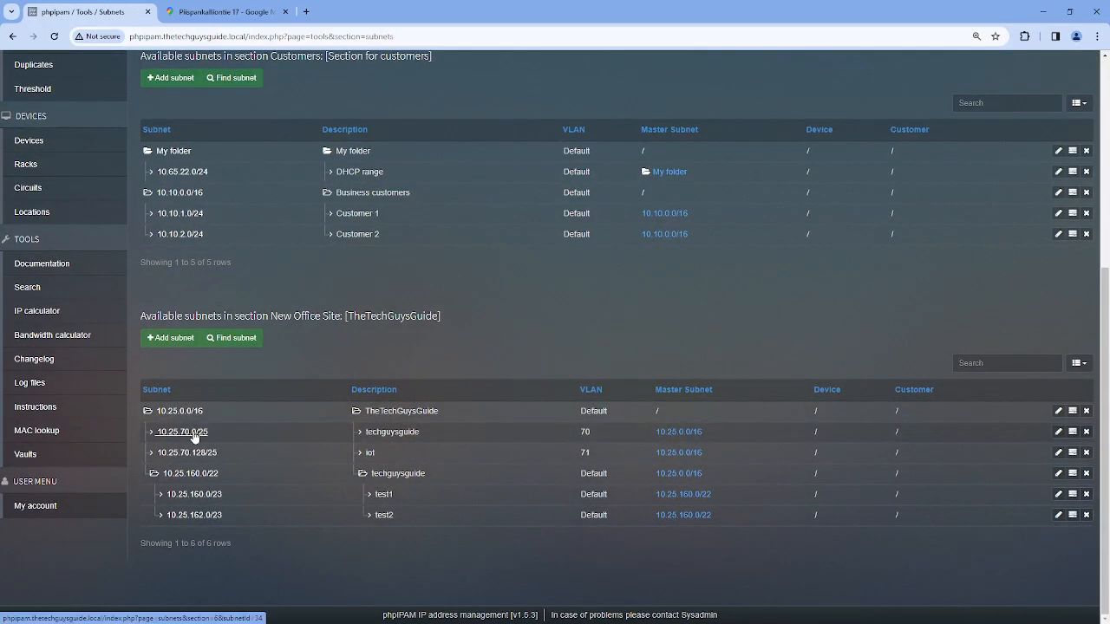
left_click(180, 431)
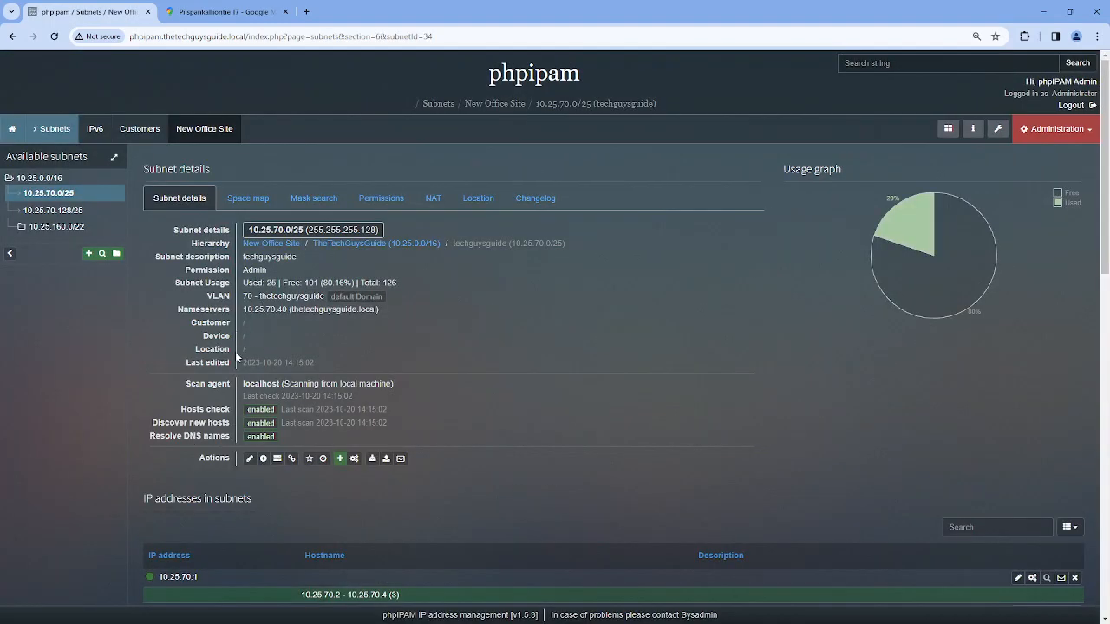
mouse_move(475, 333)
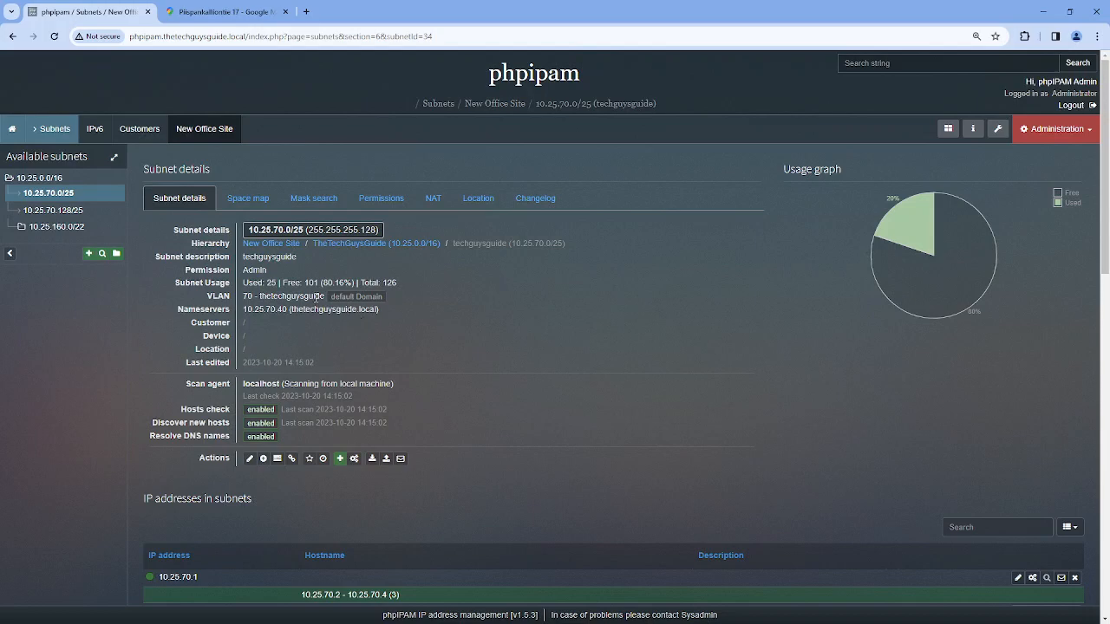
mouse_move(250, 458)
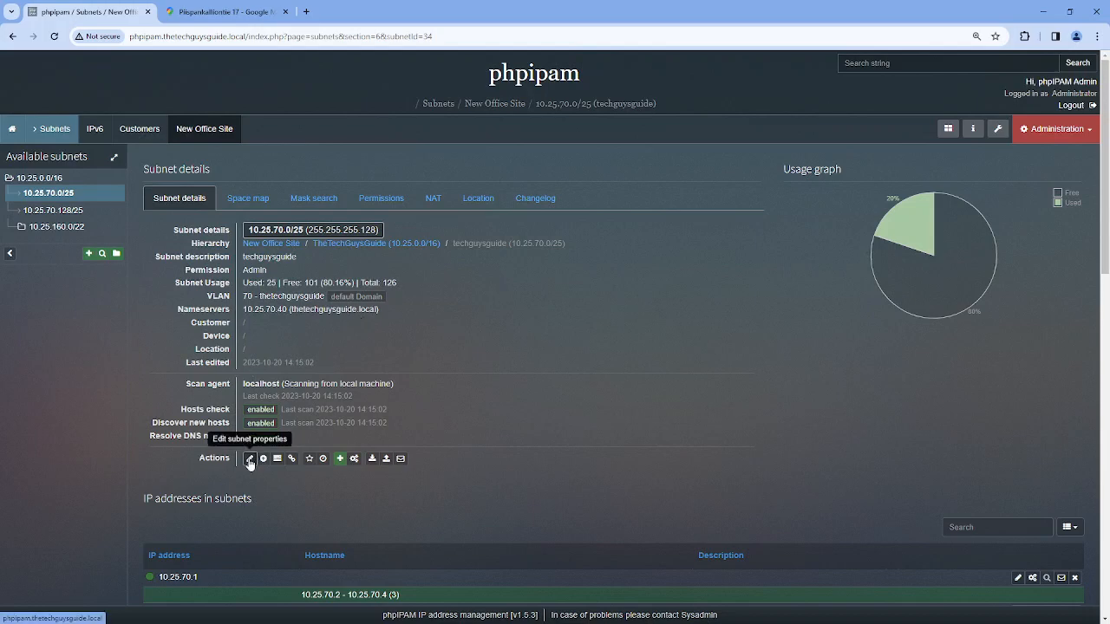
left_click(249, 458)
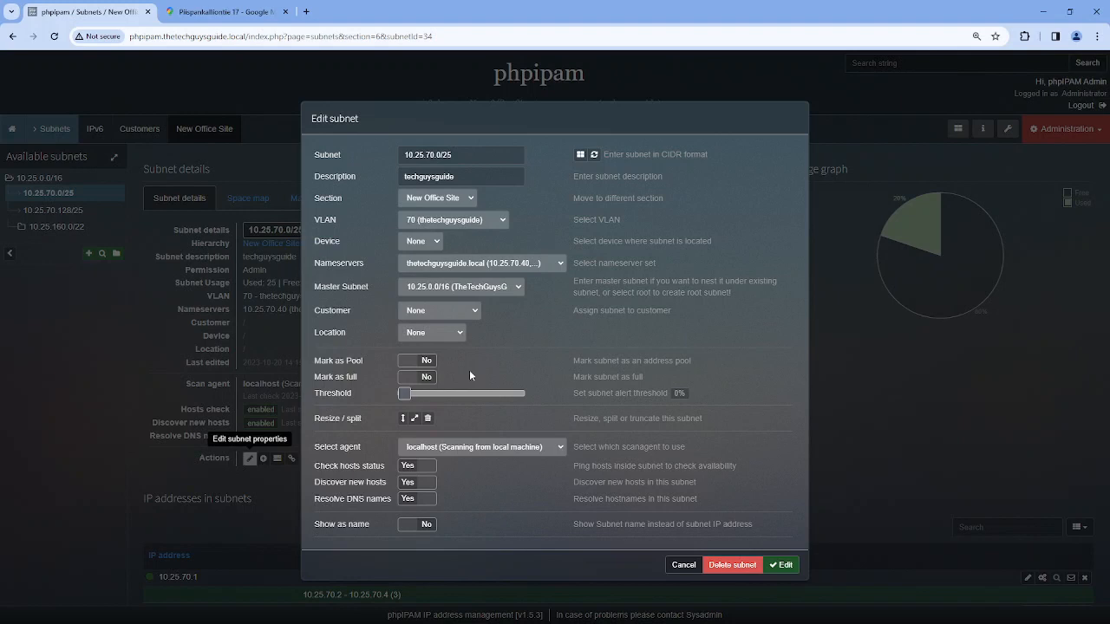
left_click(432, 333)
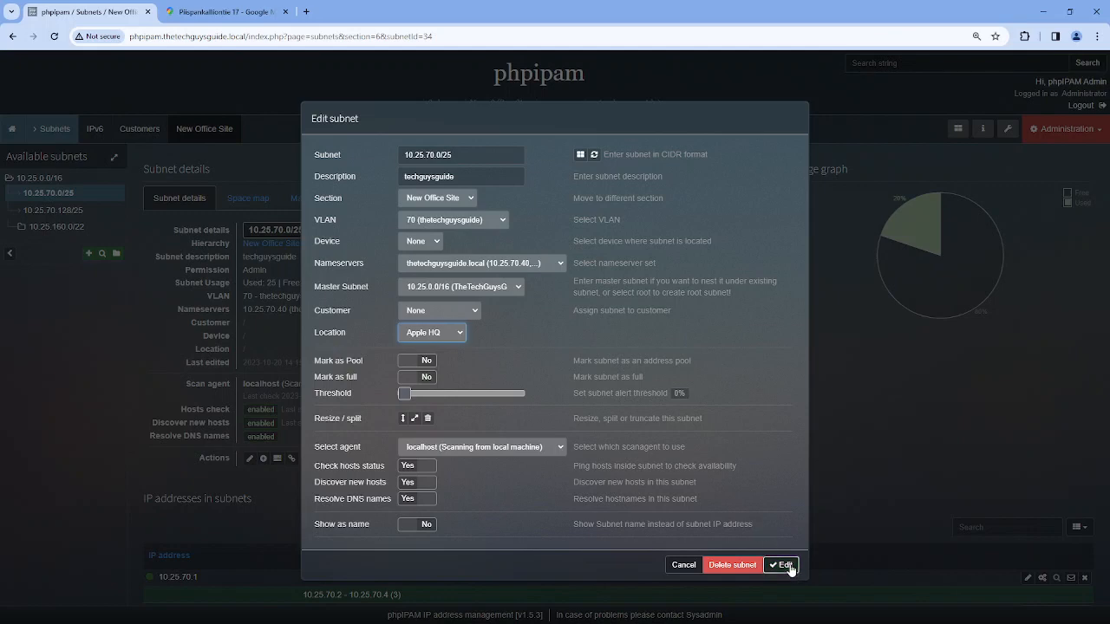
left_click(780, 565)
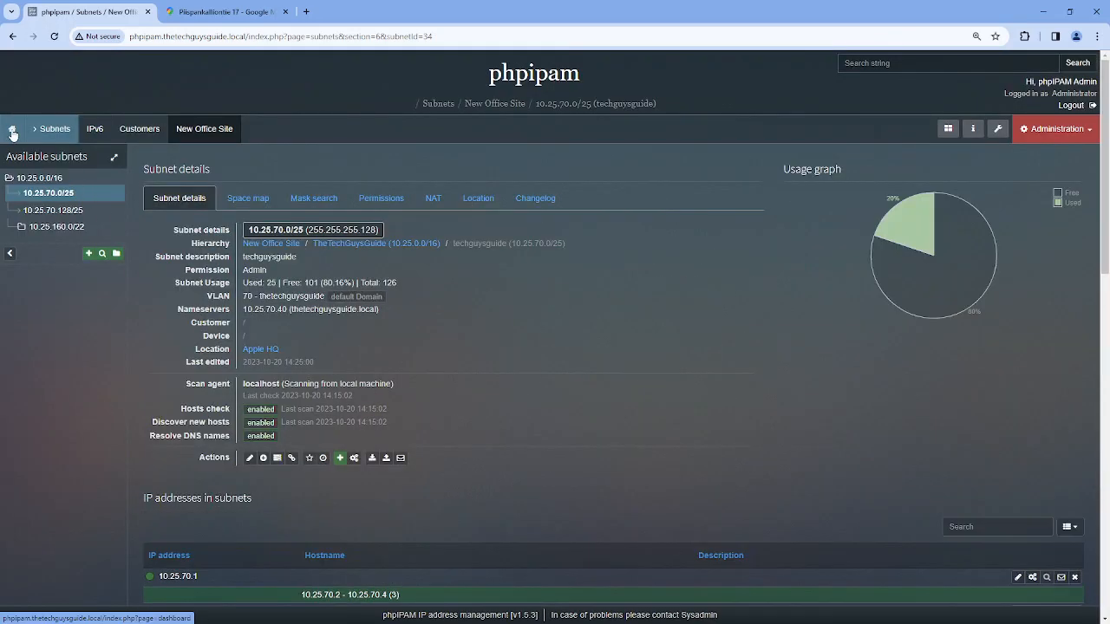
Review Apple HQ showing subnet 10.25.70.0/25 and its map pin, then list all locations.
left_click(14, 128)
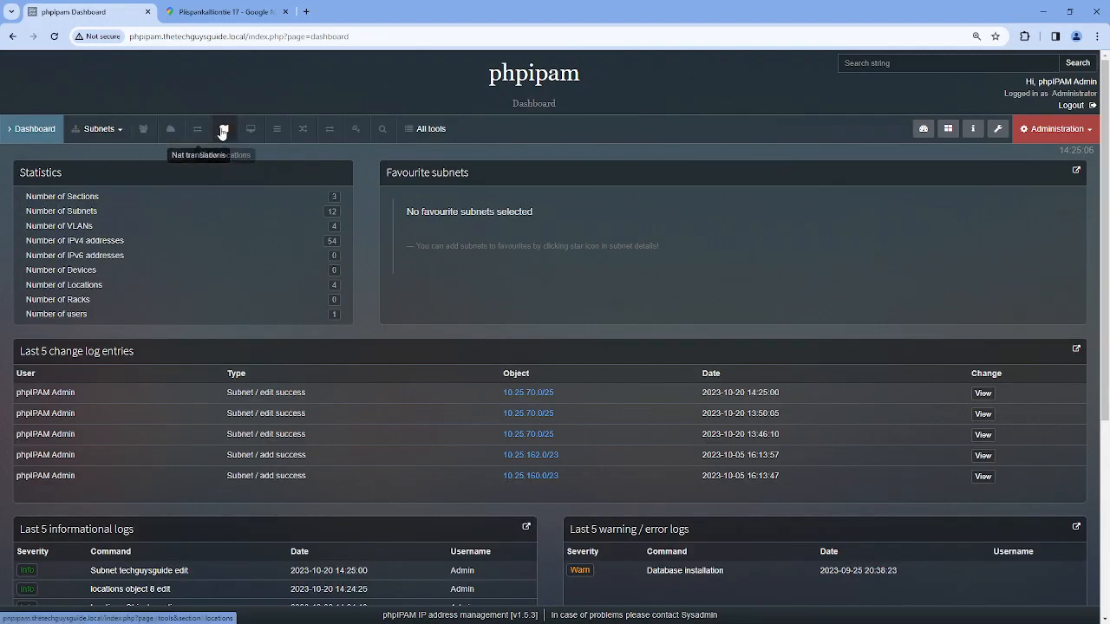
left_click(223, 128)
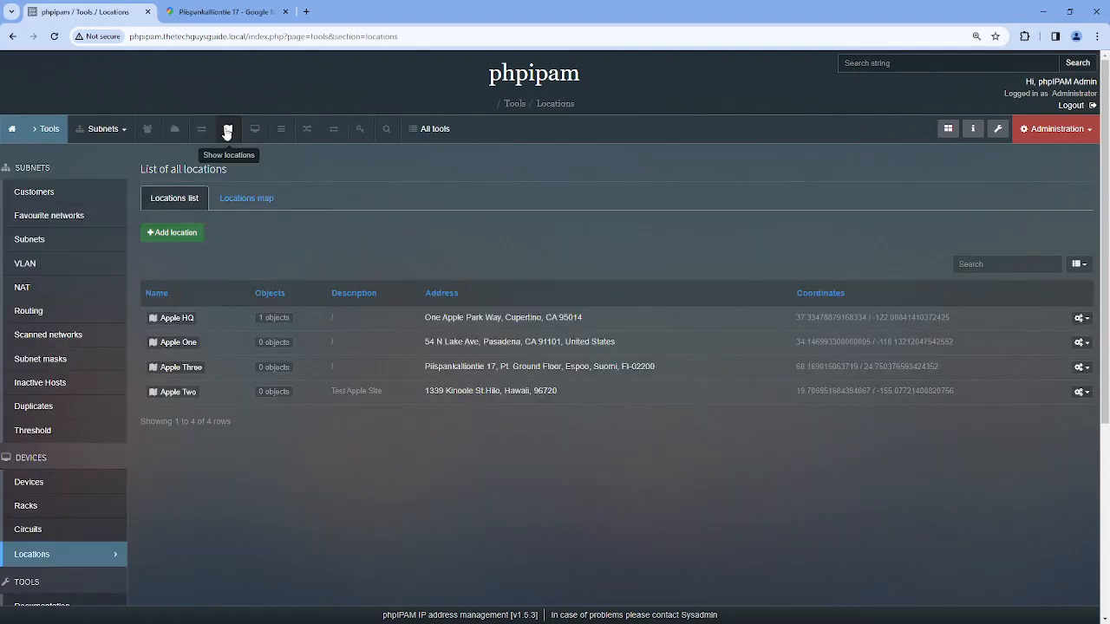
mouse_move(293, 317)
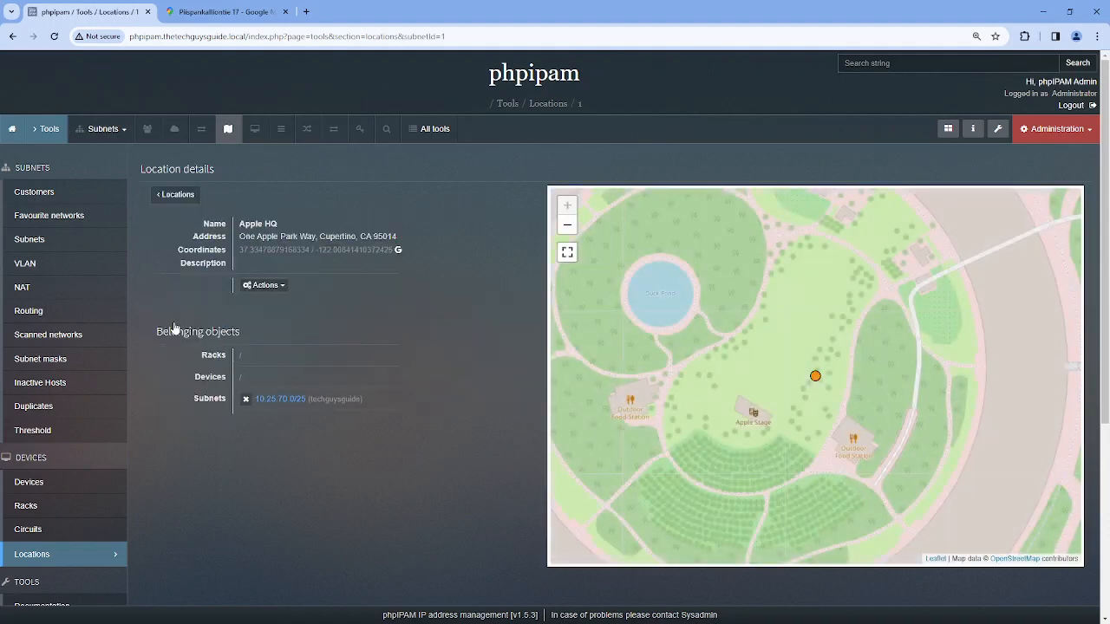
mouse_move(281, 399)
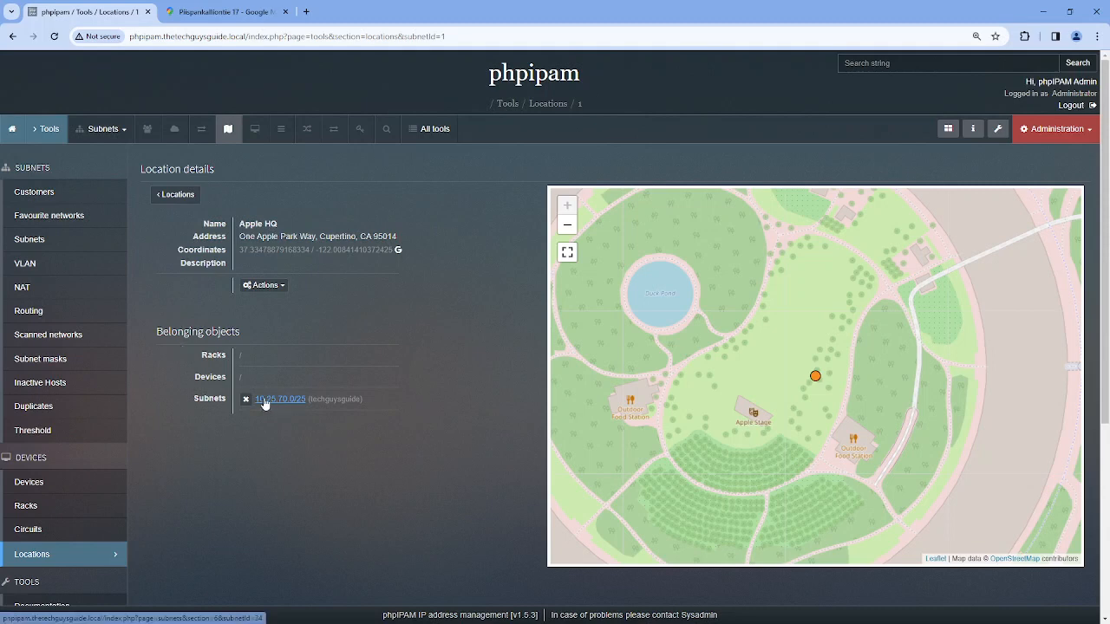
mouse_move(176, 286)
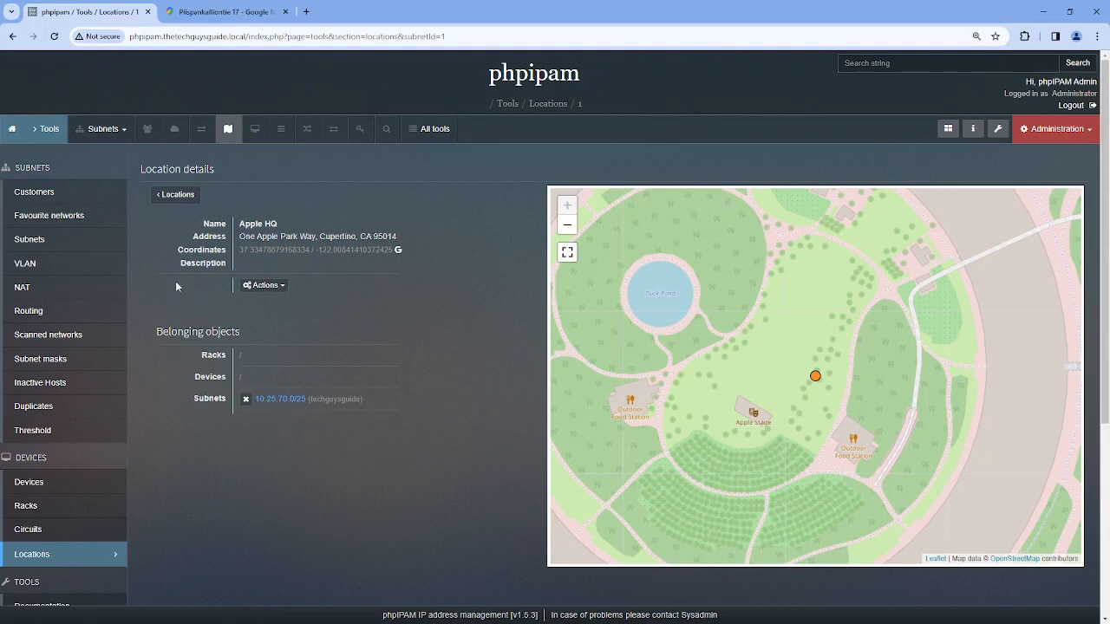
mouse_move(241, 246)
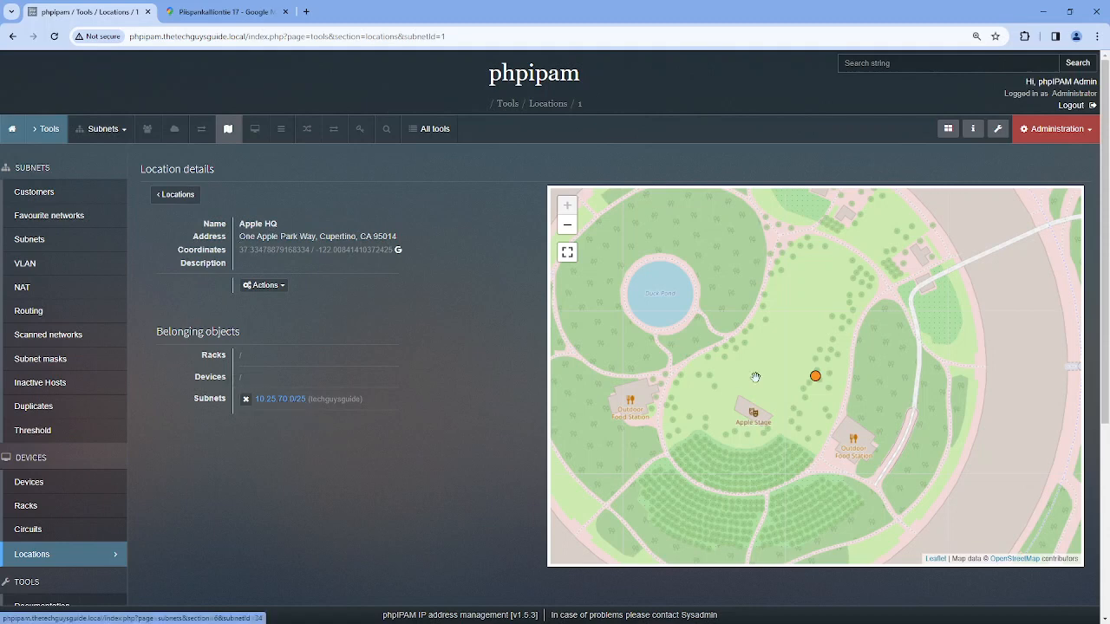
mouse_move(423, 392)
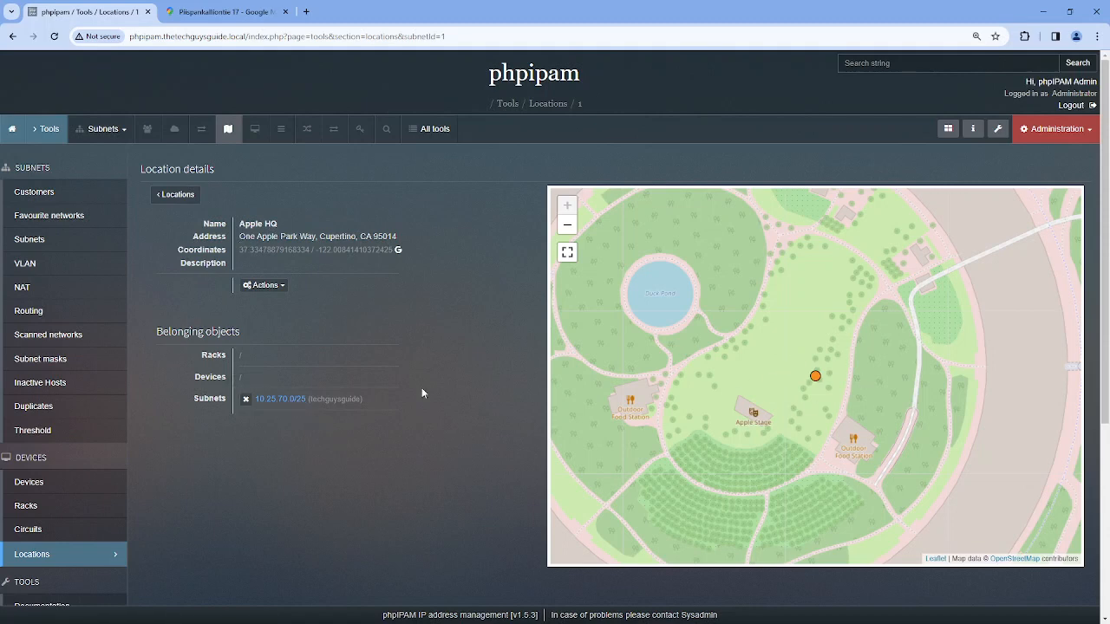
mouse_move(378, 368)
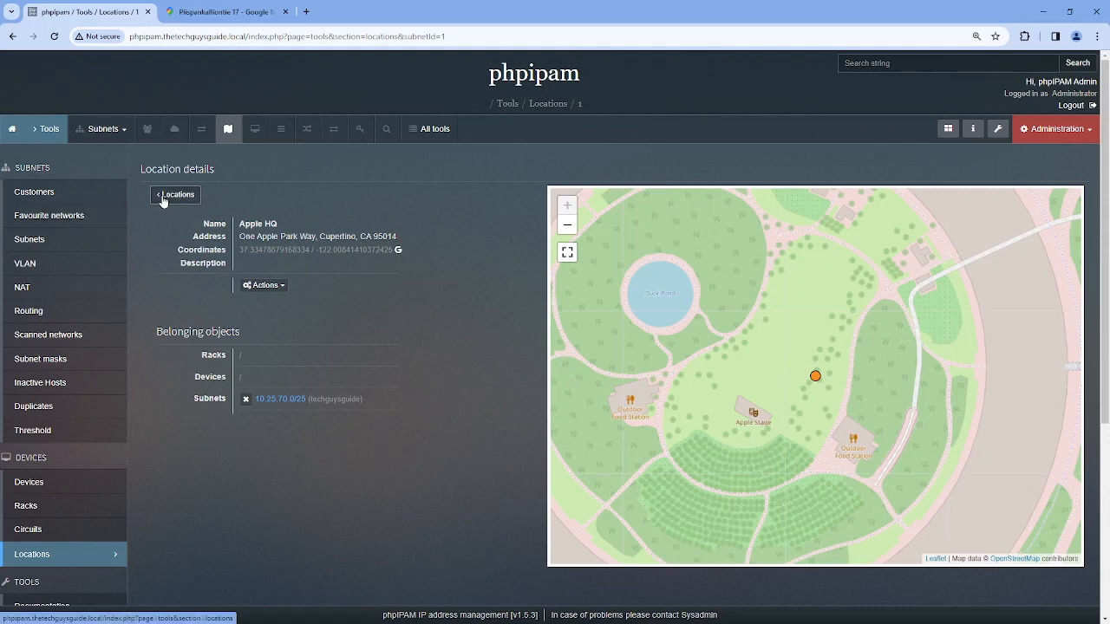
left_click(177, 194)
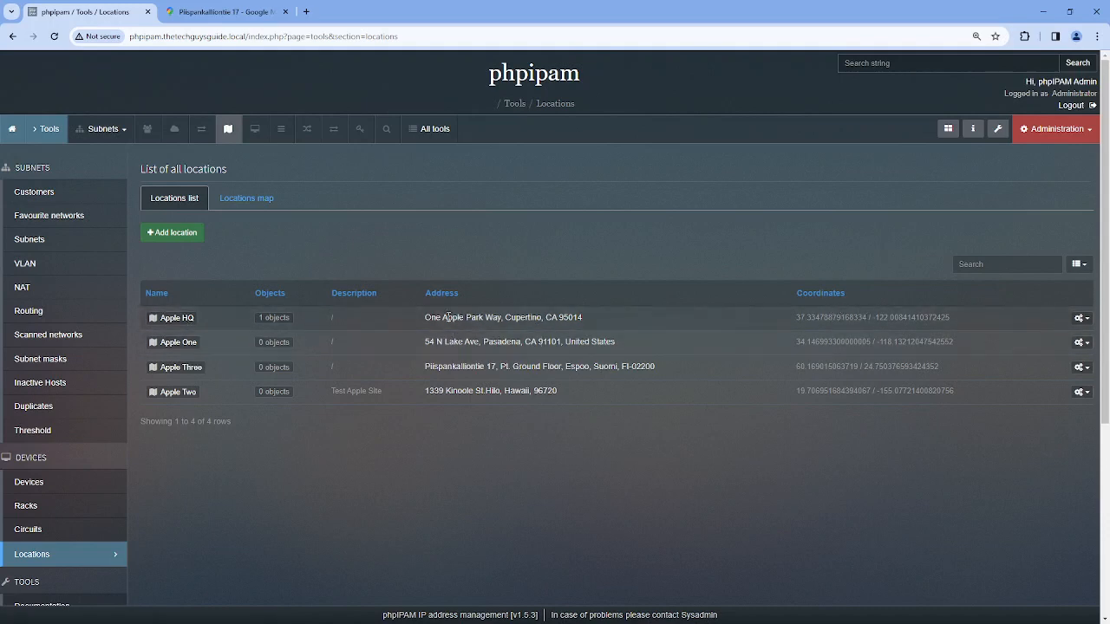
mouse_move(466, 327)
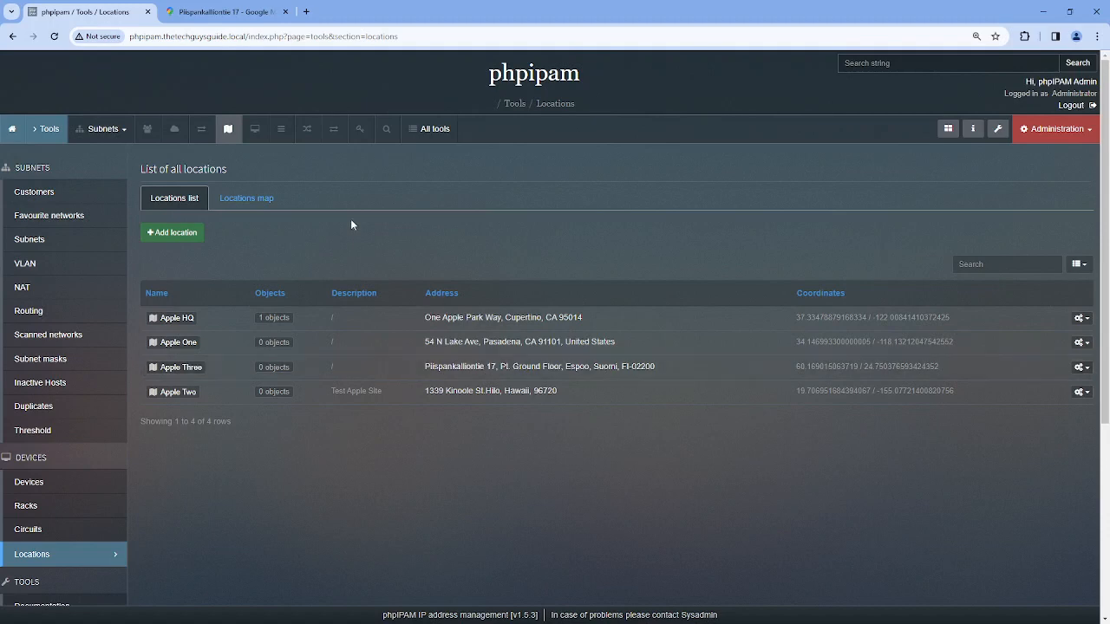
Show all locations on the world map and preview the Hawaii (Apple Two) and Apple HQ pins.
left_click(246, 198)
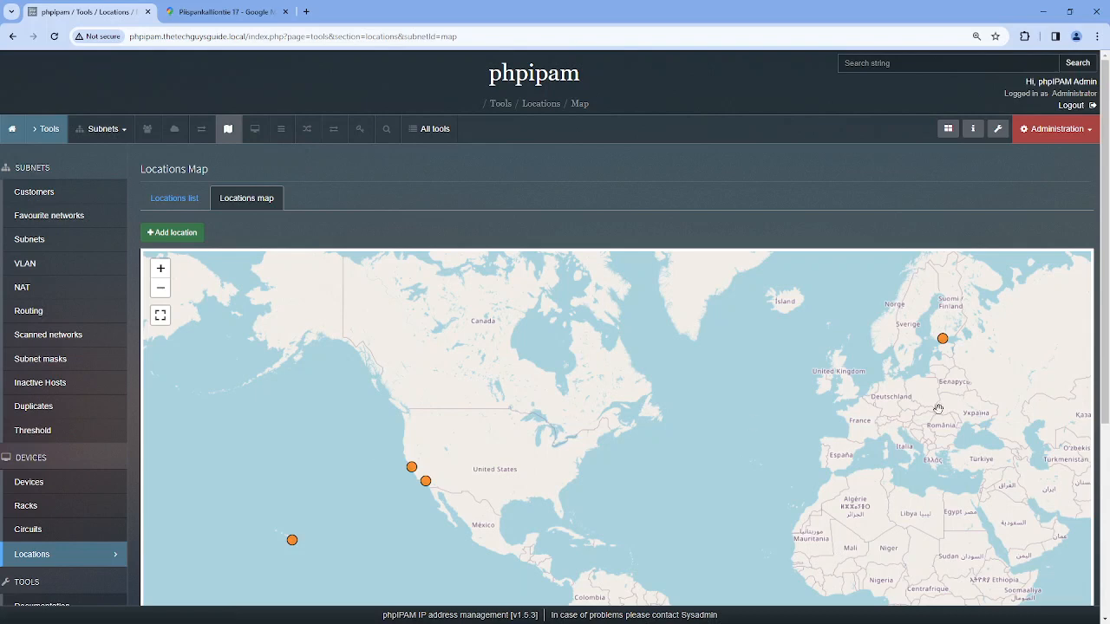
mouse_move(468, 476)
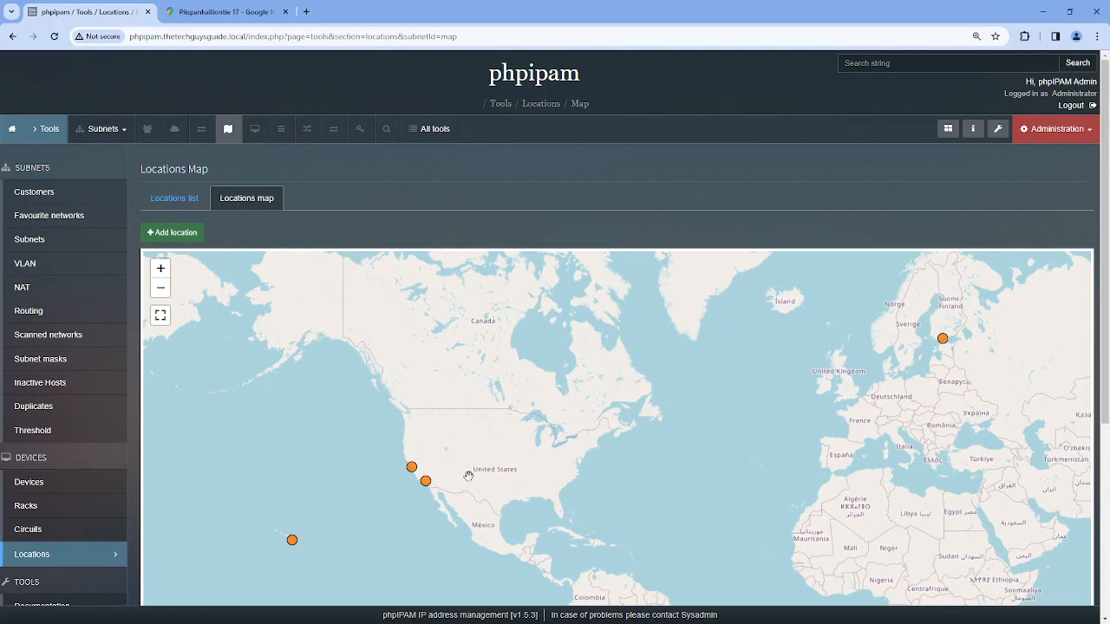
mouse_move(293, 544)
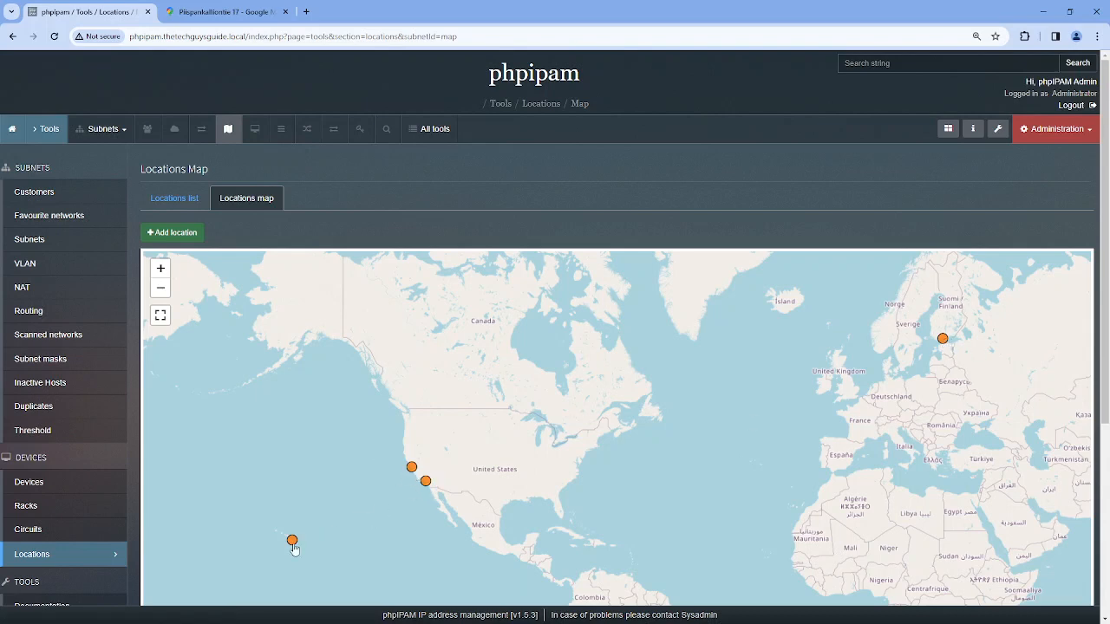
left_click(291, 541)
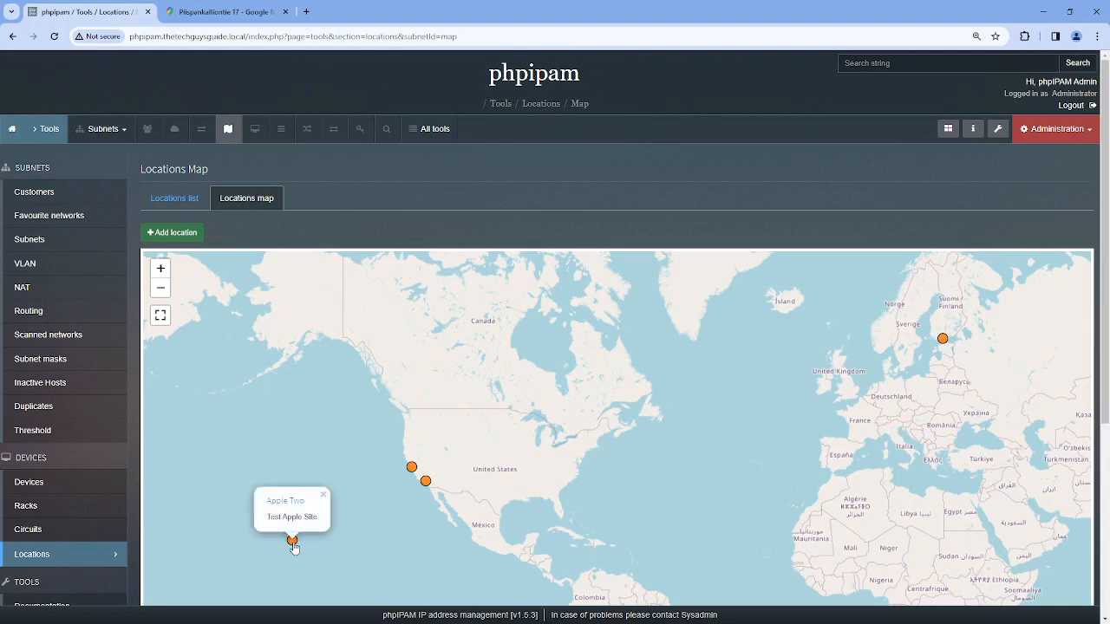
mouse_move(381, 545)
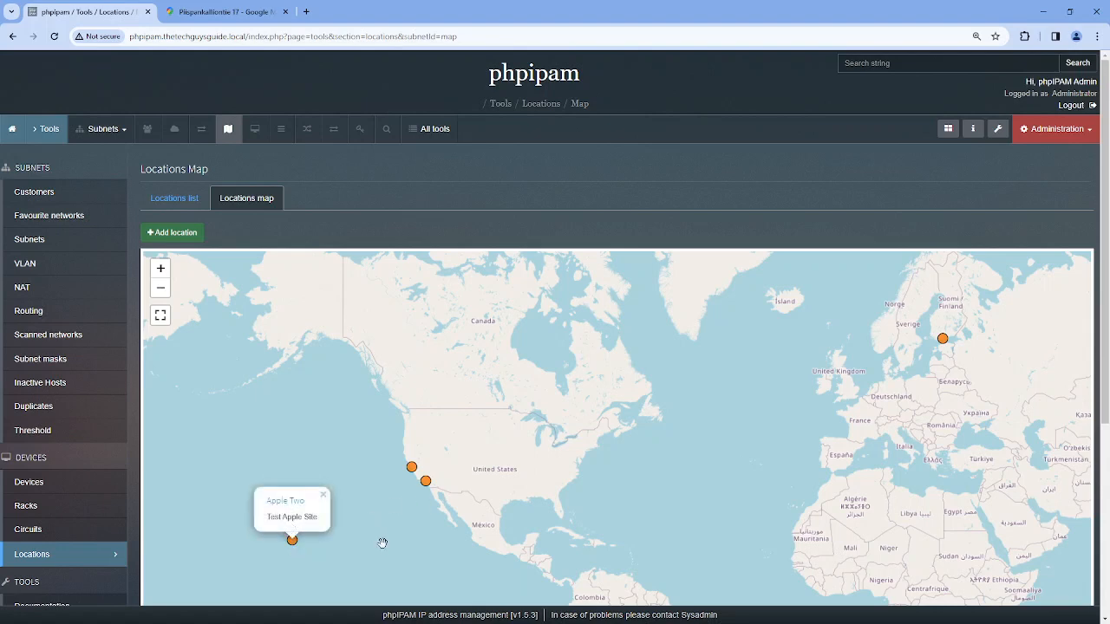
left_click(427, 482)
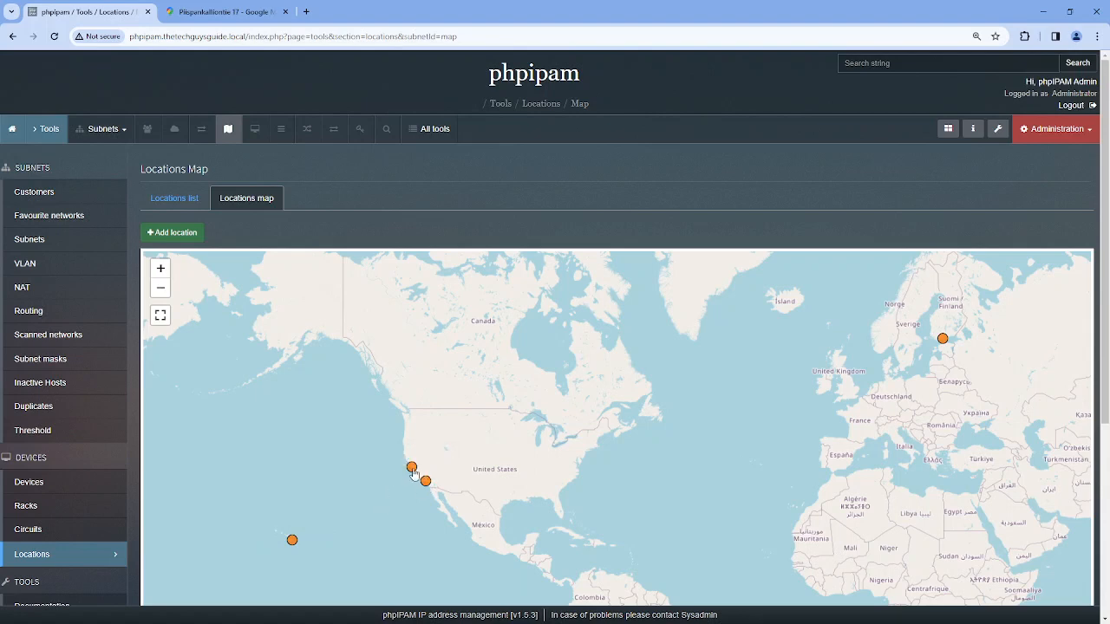
left_click(412, 467)
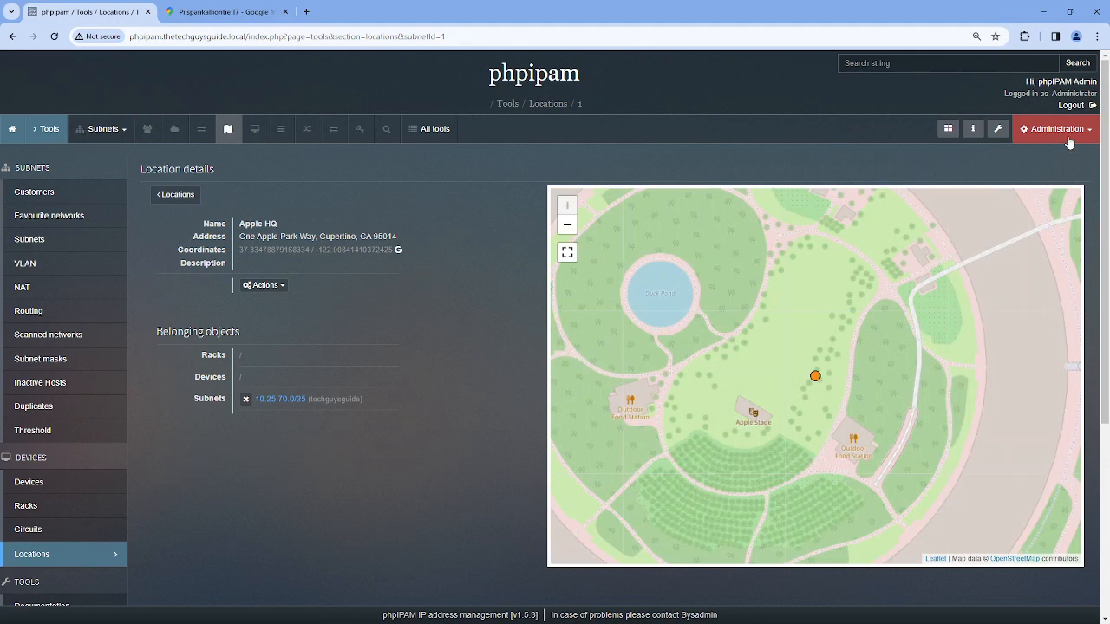
mouse_move(269, 160)
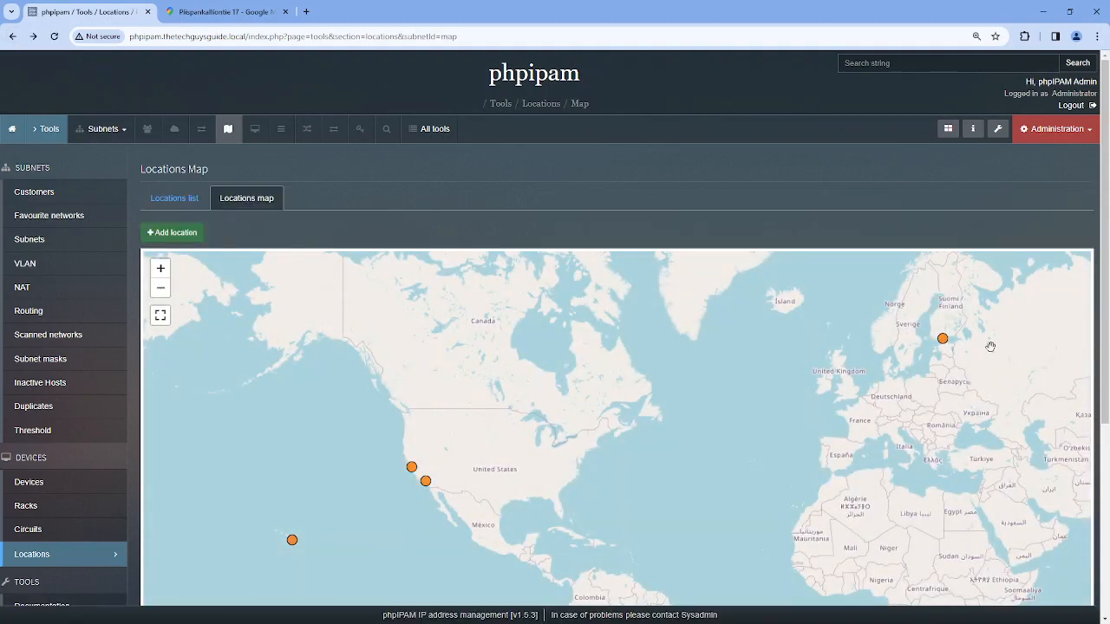
mouse_move(943, 347)
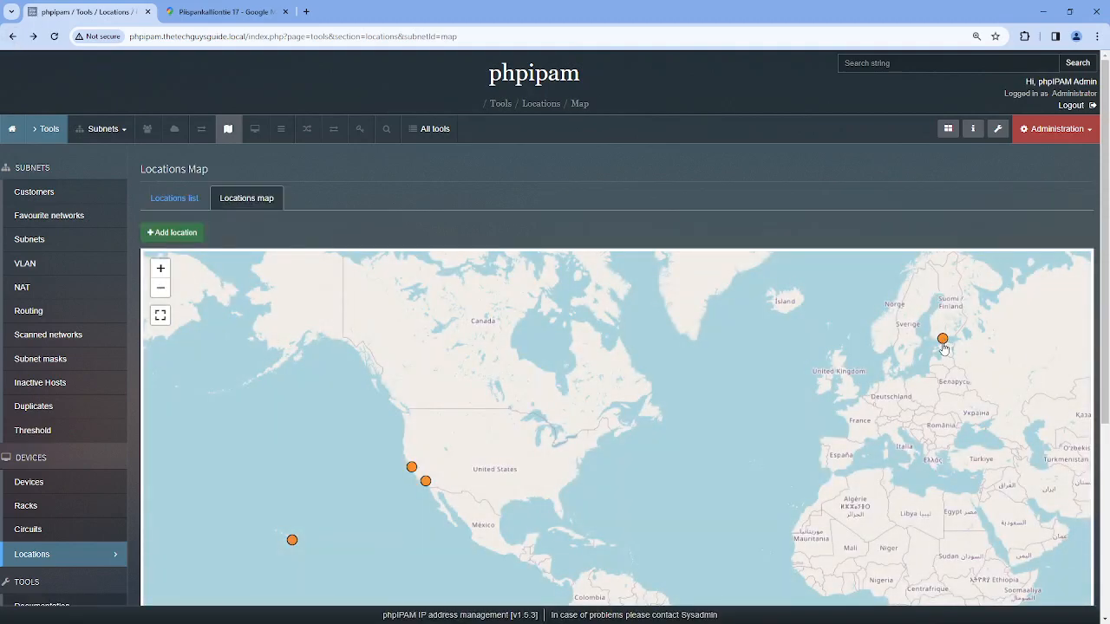
Open the Apple Three location in Espoo, Finland from its map pin.
left_click(944, 338)
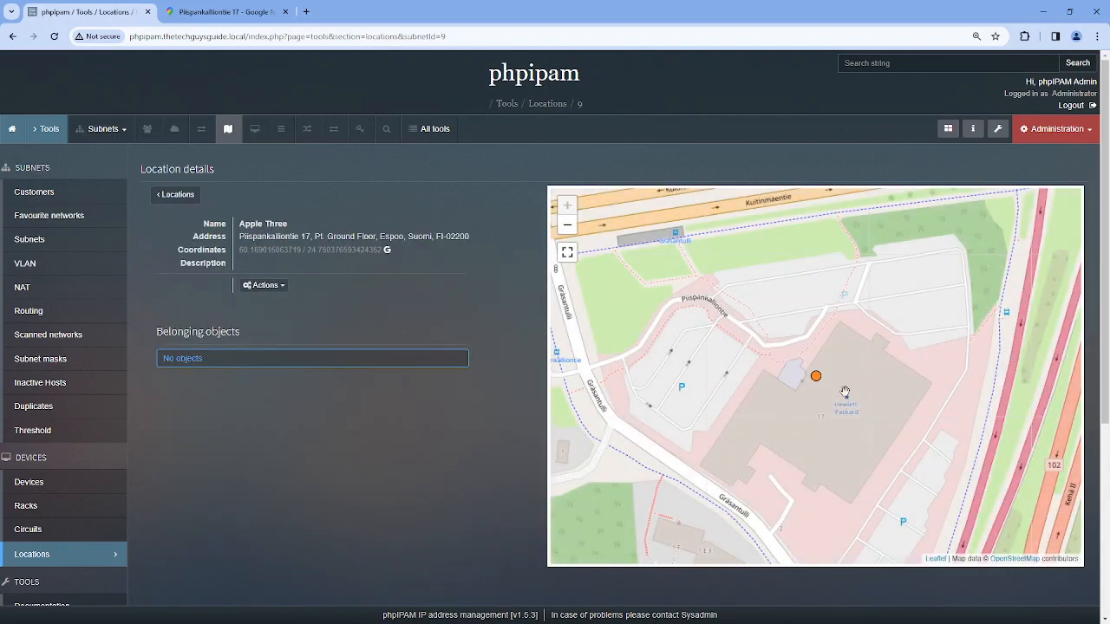
left_click_drag(846, 392, 770, 371)
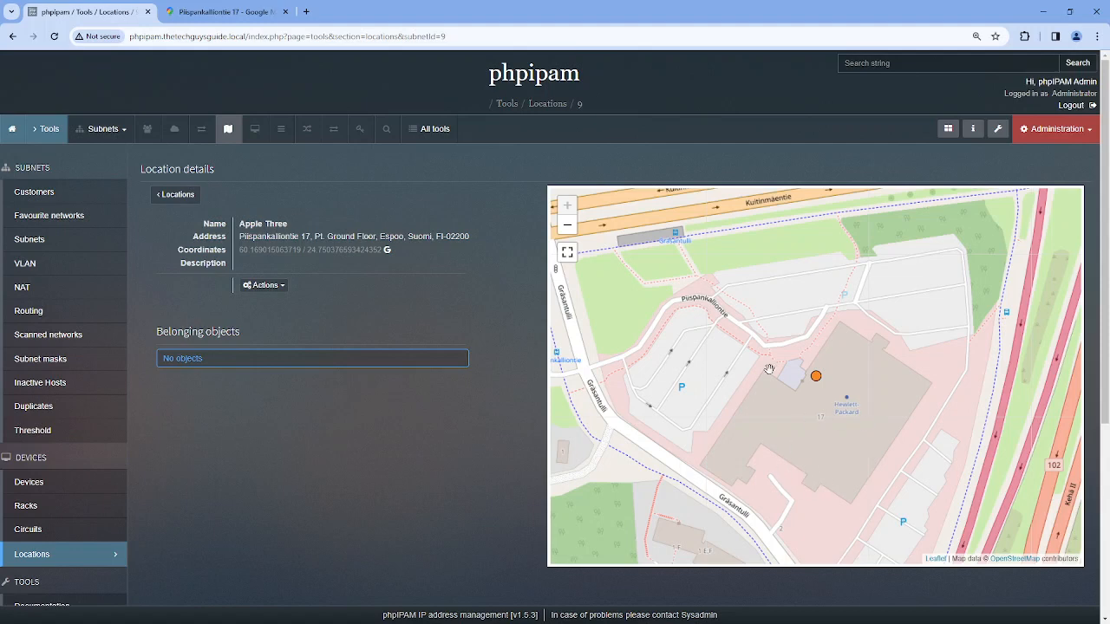